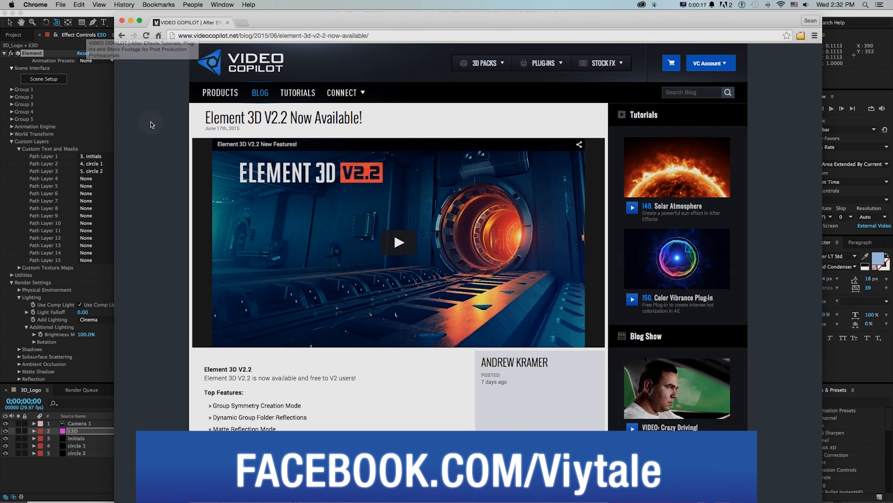
# Select the E3D layer and open Element's Scene Setup with the SF initials and two circles.
pyautogui.scroll(-3)
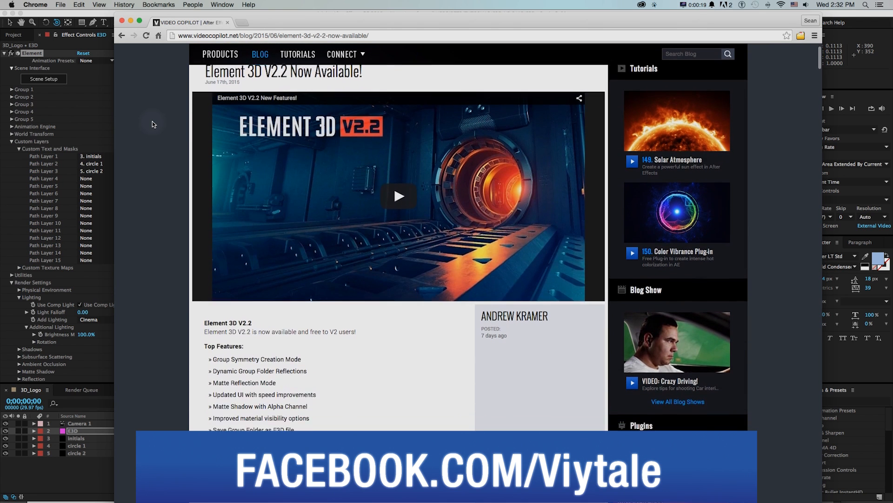
pyautogui.scroll(-3)
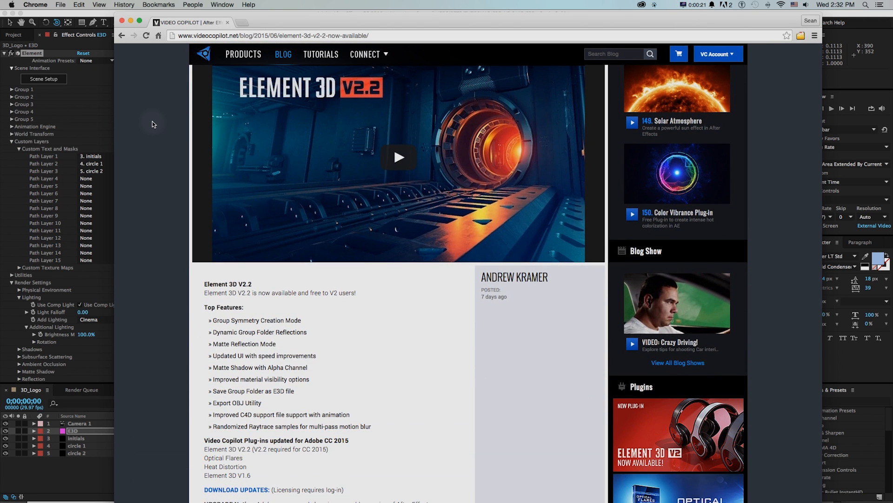
pyautogui.scroll(-3)
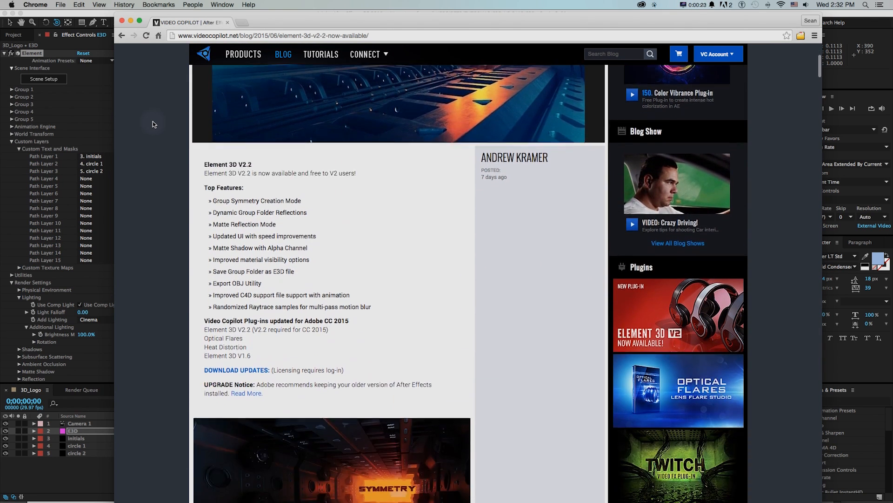
pyautogui.scroll(-3)
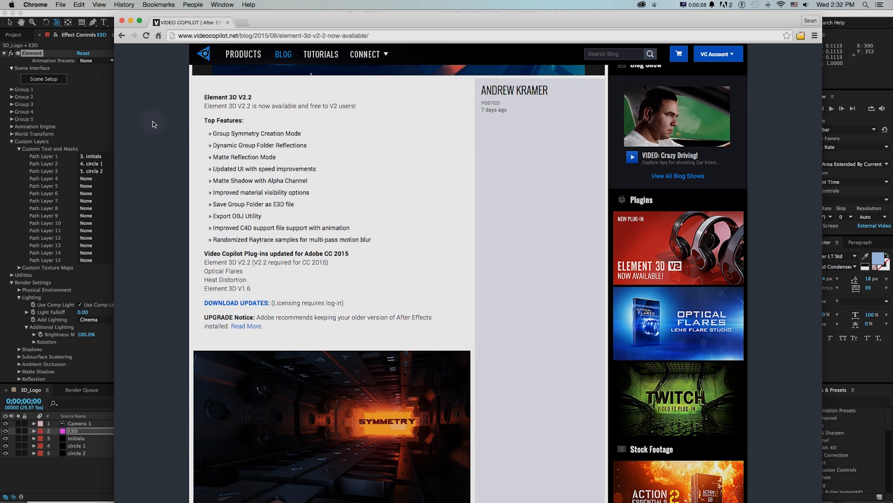
pyautogui.scroll(-3)
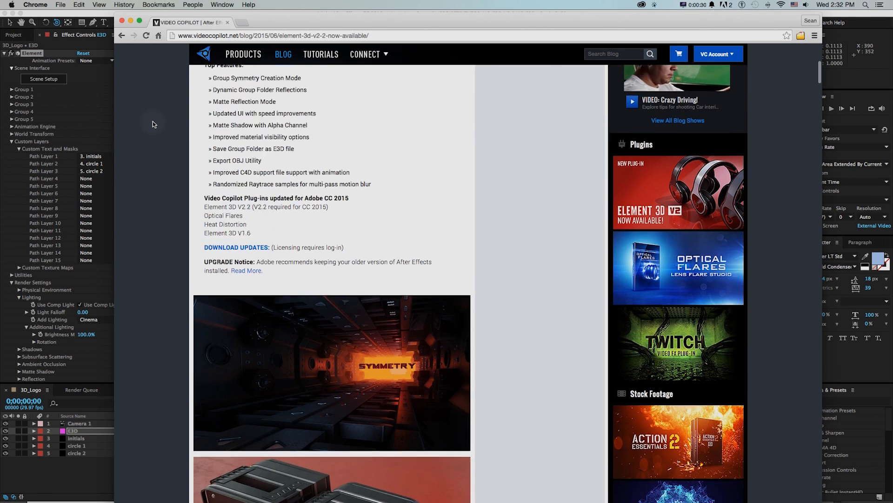
pyautogui.scroll(-3)
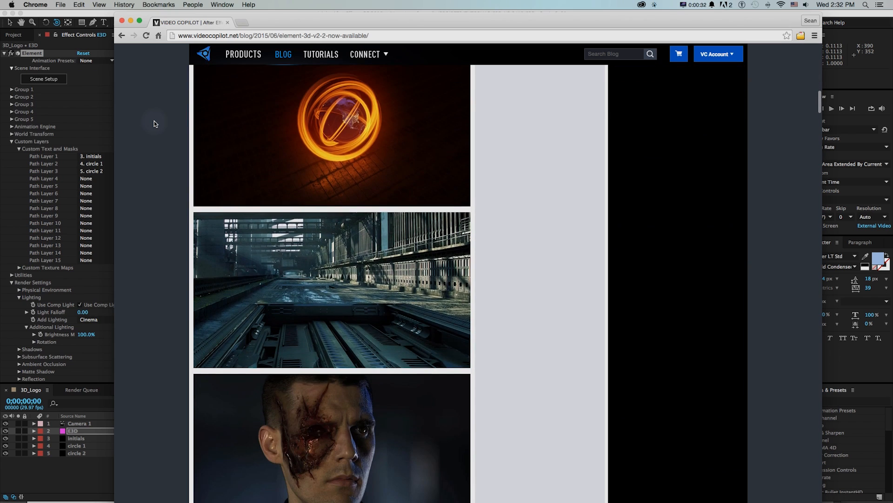
pyautogui.scroll(-3)
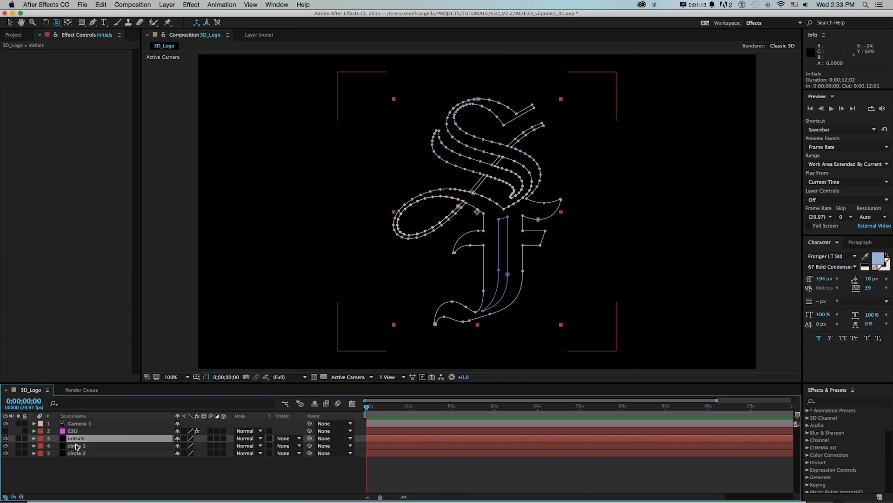
pyautogui.click(73, 430)
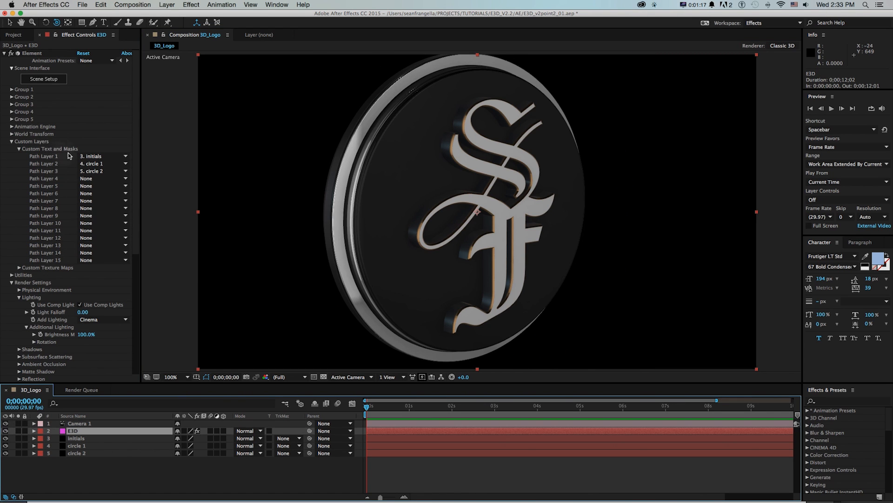
pyautogui.click(43, 79)
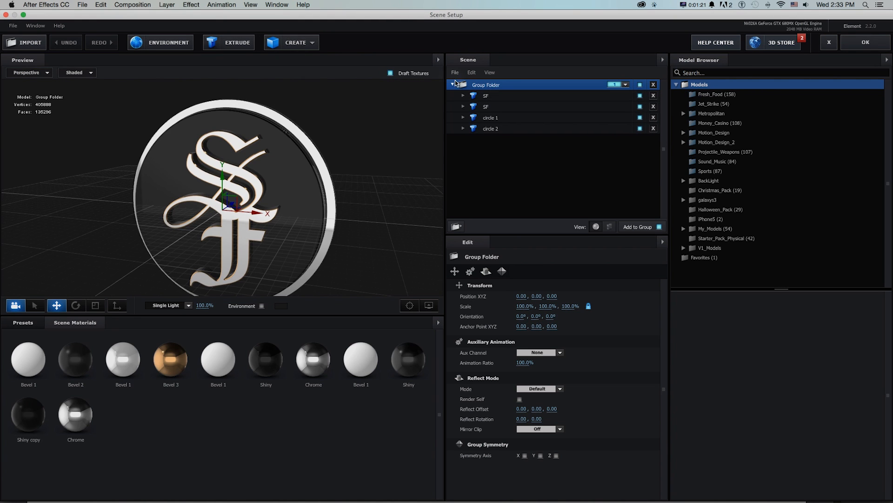
# Inspect the Group Folder, close Scene Setup, and select the circle, initials and E3D layers.
pyautogui.click(490, 117)
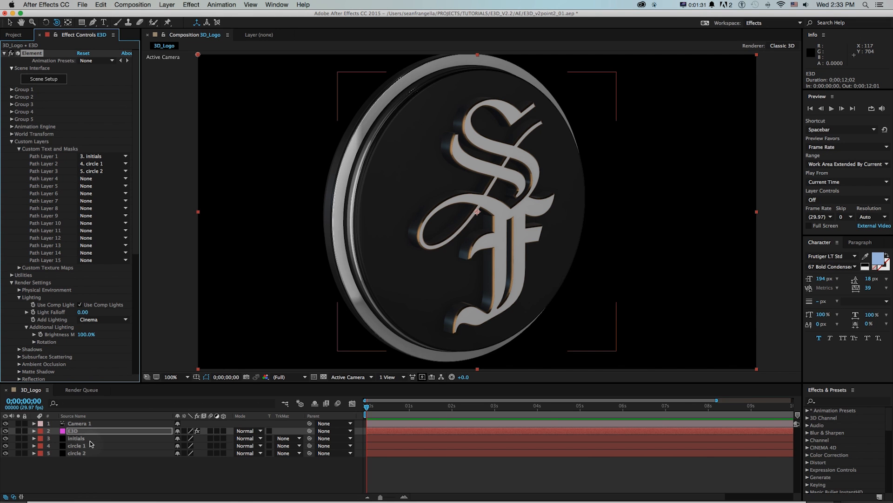
pyautogui.click(76, 430)
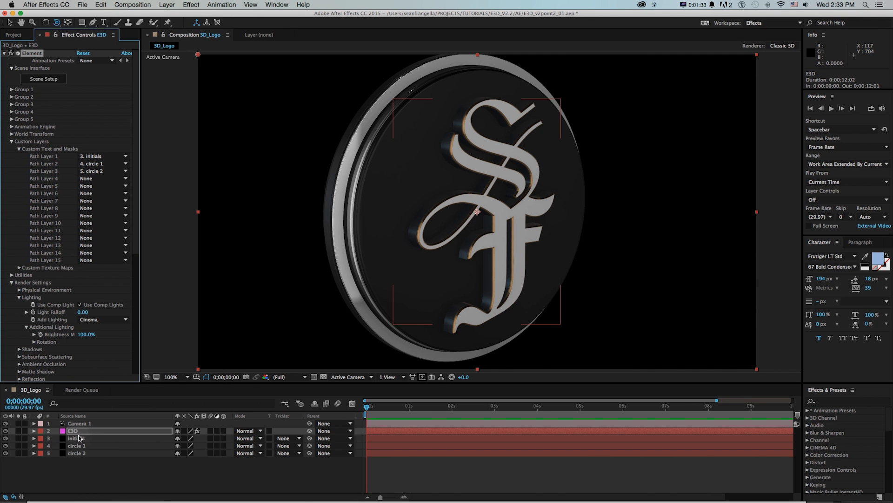
pyautogui.click(76, 437)
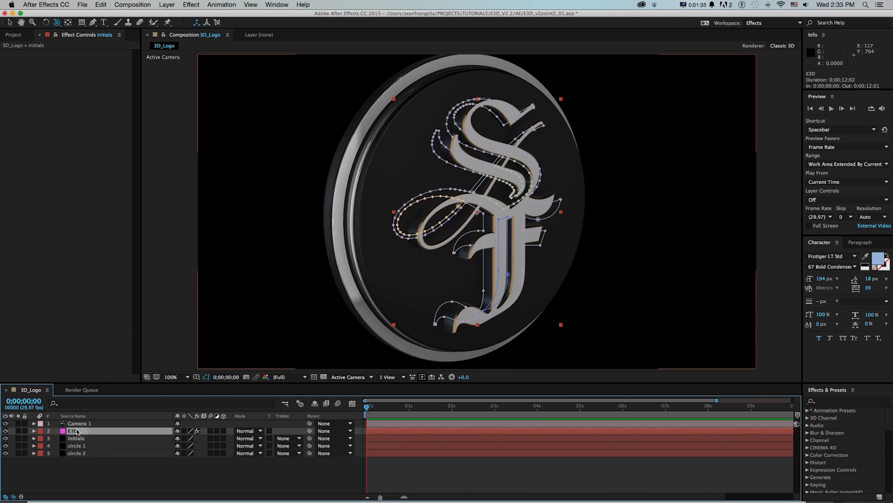
pyautogui.click(72, 430)
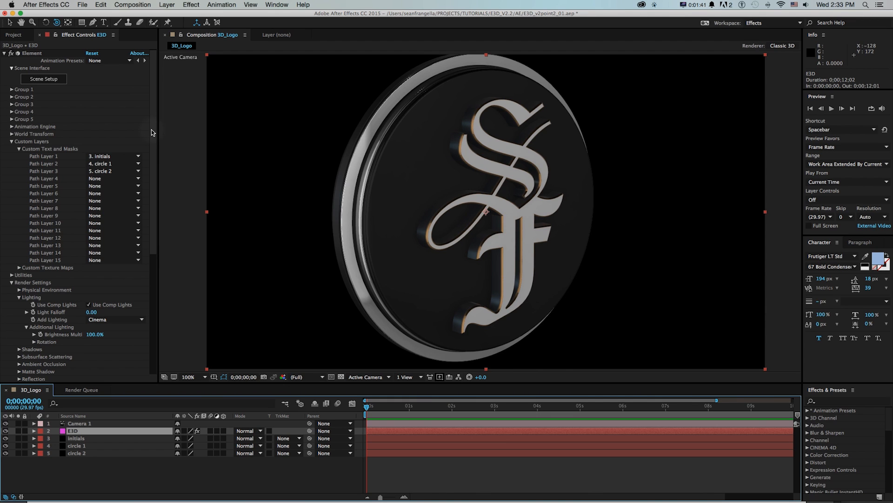
pyautogui.click(132, 4)
pyautogui.write('element')
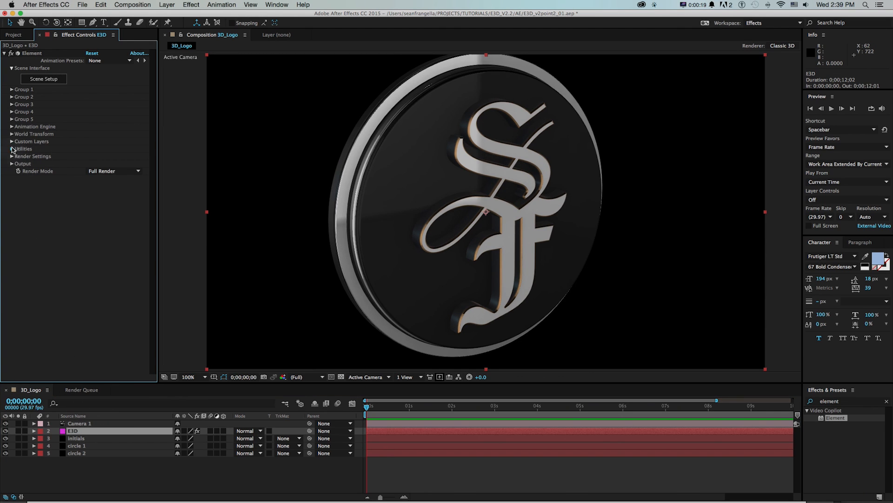
# Export All Groups through Utilities > Group Export as an OBJ named 'SF-…' in Models.
pyautogui.click(23, 149)
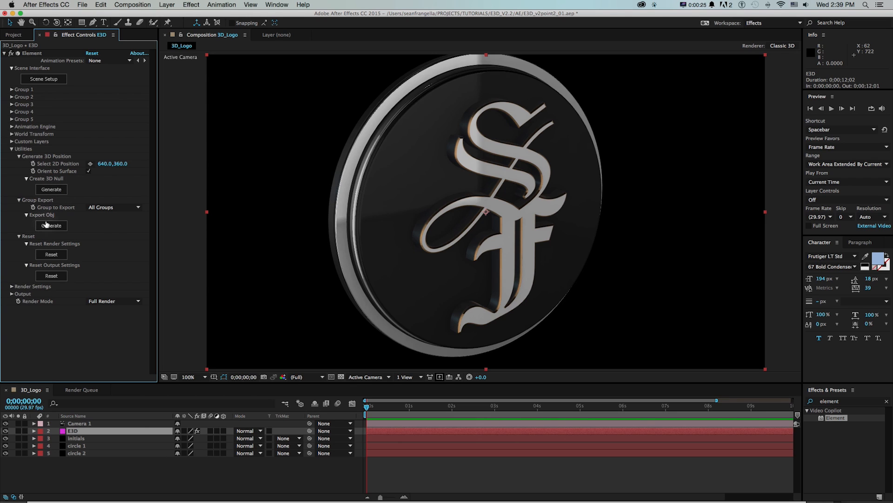
pyautogui.click(112, 207)
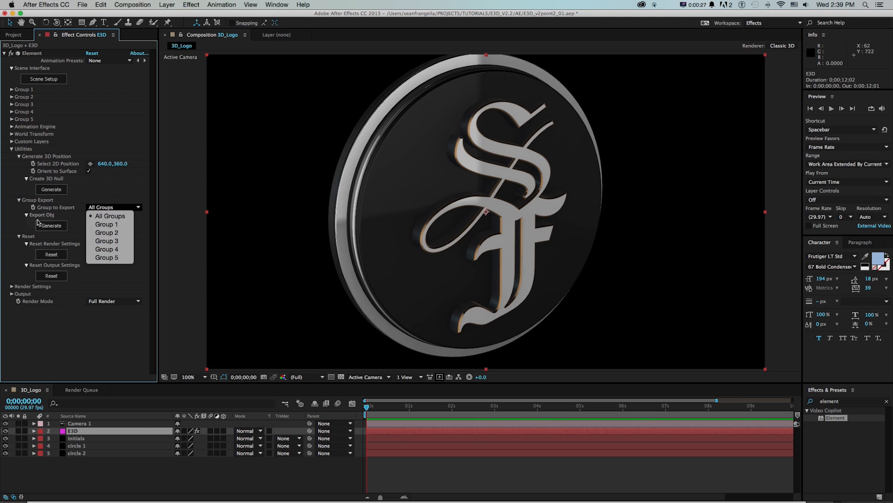
pyautogui.click(51, 226)
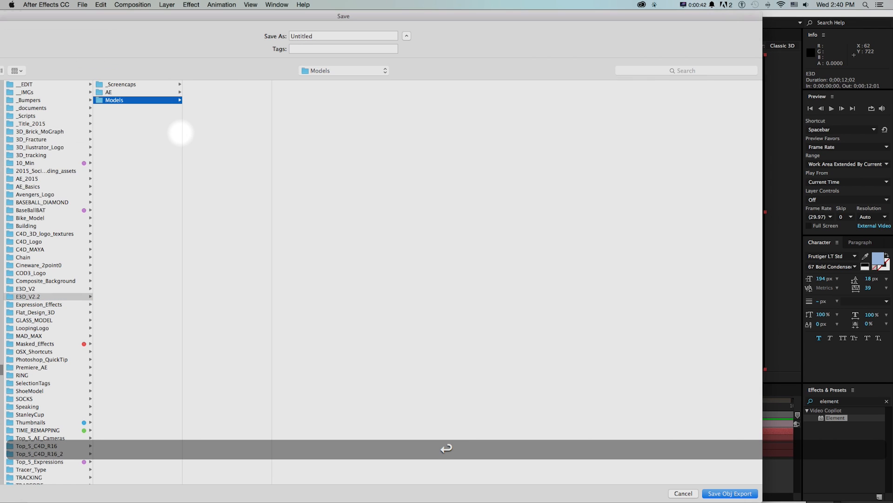
pyautogui.write('SF-')
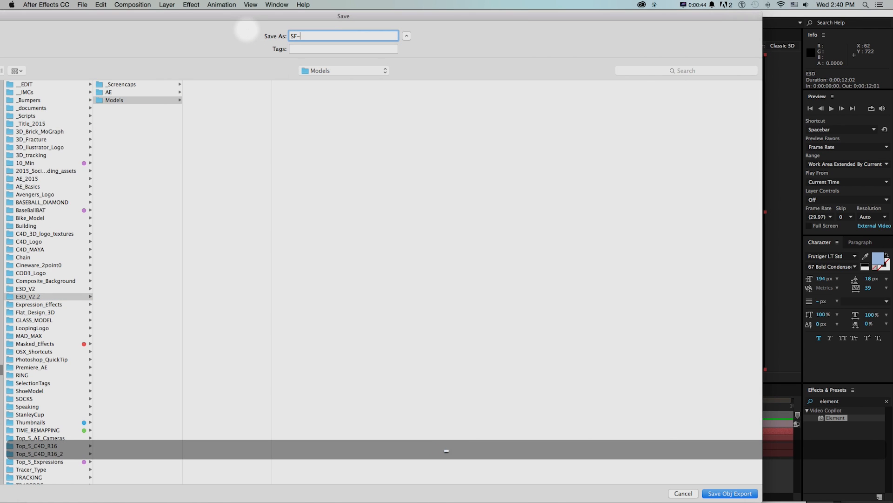
pyautogui.click(730, 492)
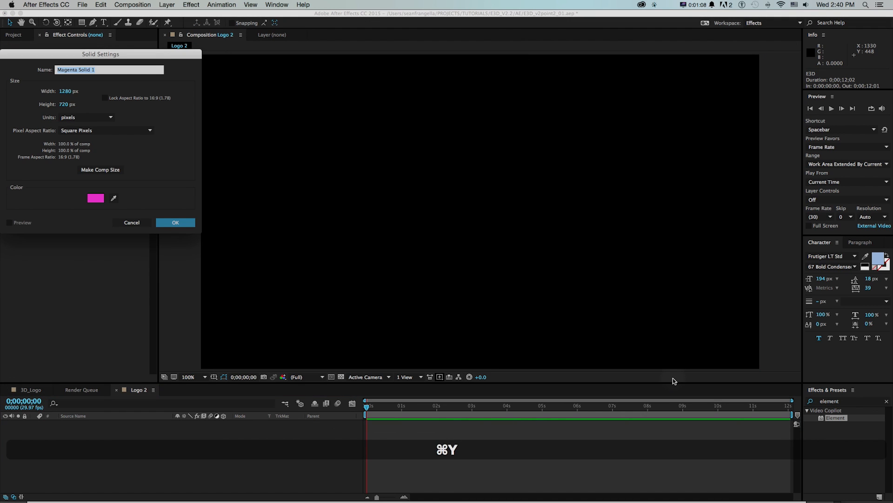
# Import SF-Logo_3D.obj into Element on a new magenta solid and review its materials.
pyautogui.click(175, 223)
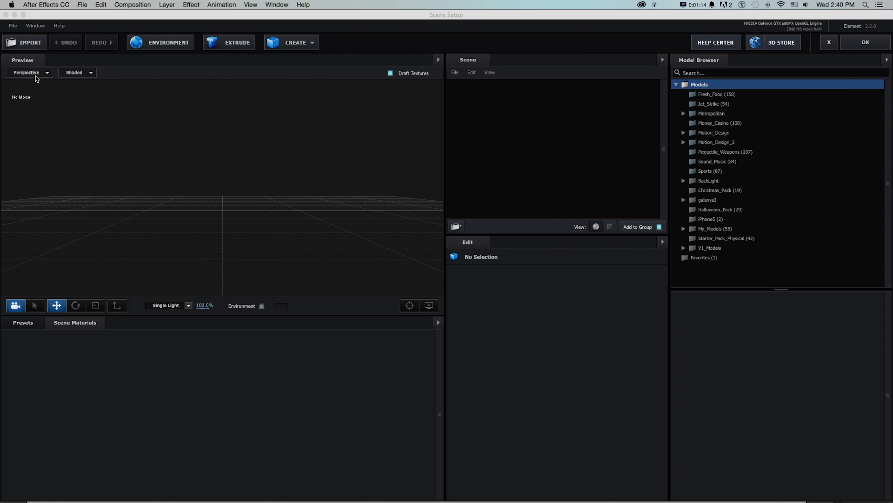
pyautogui.click(24, 43)
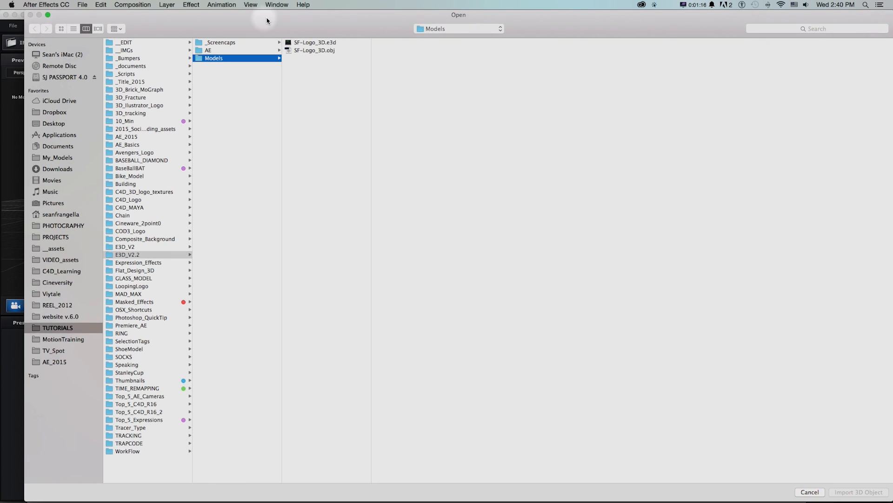
pyautogui.click(858, 491)
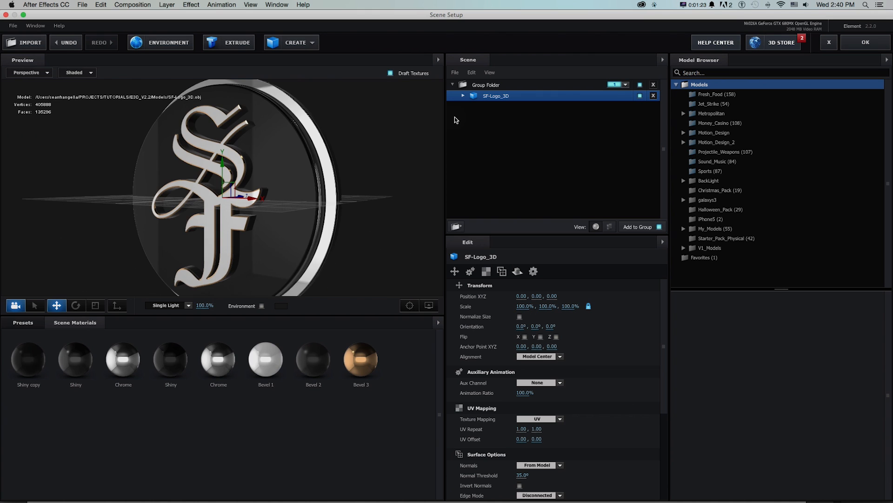
pyautogui.click(463, 96)
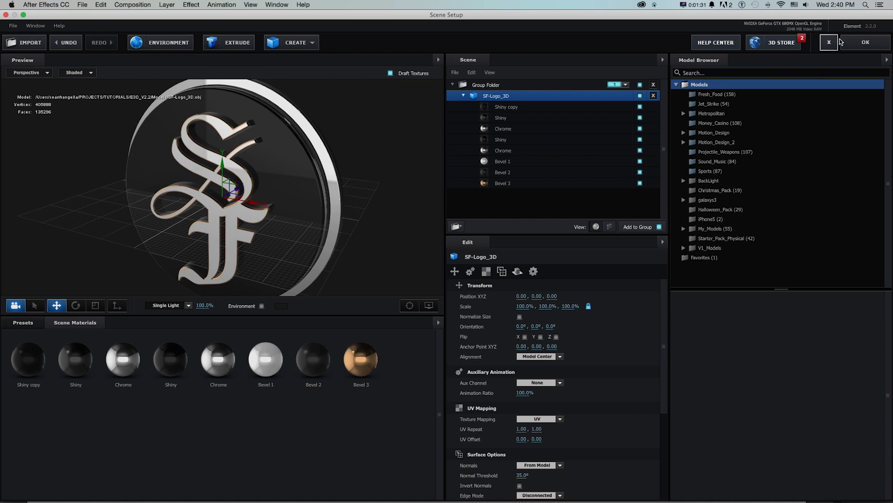
pyautogui.click(865, 42)
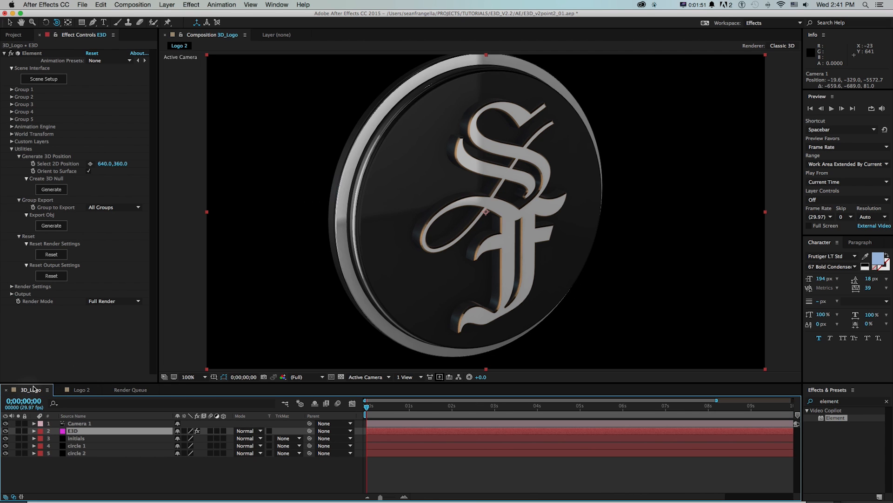
# Open SF-Logo_3D.obj from Finder in Cinema 4D and confirm the Wavefront Import.
pyautogui.press('cmd+tab')
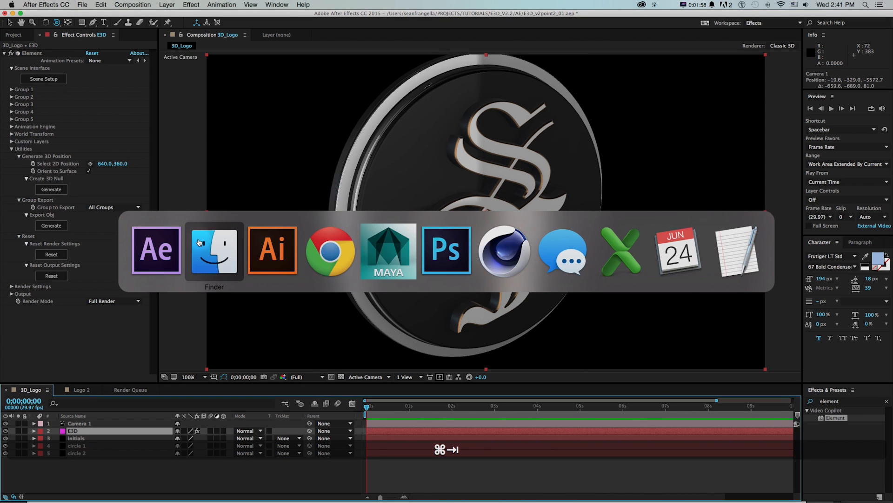
pyautogui.click(214, 251)
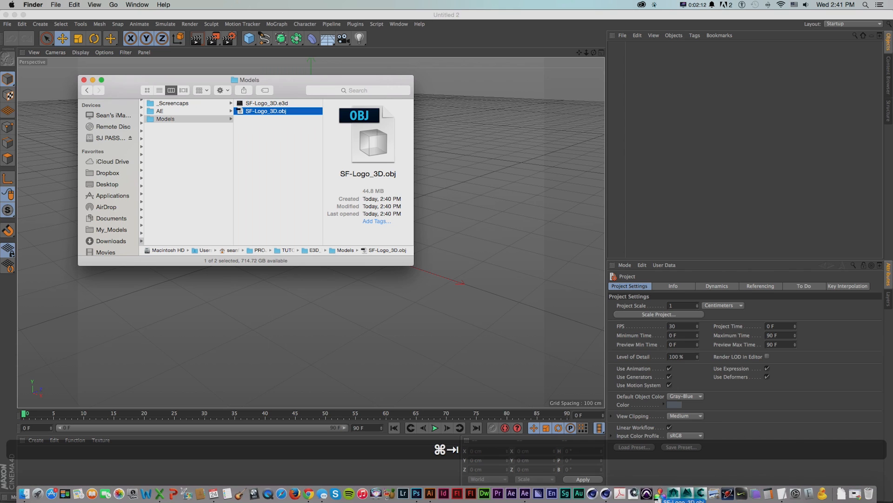
pyautogui.doubleClick(264, 111)
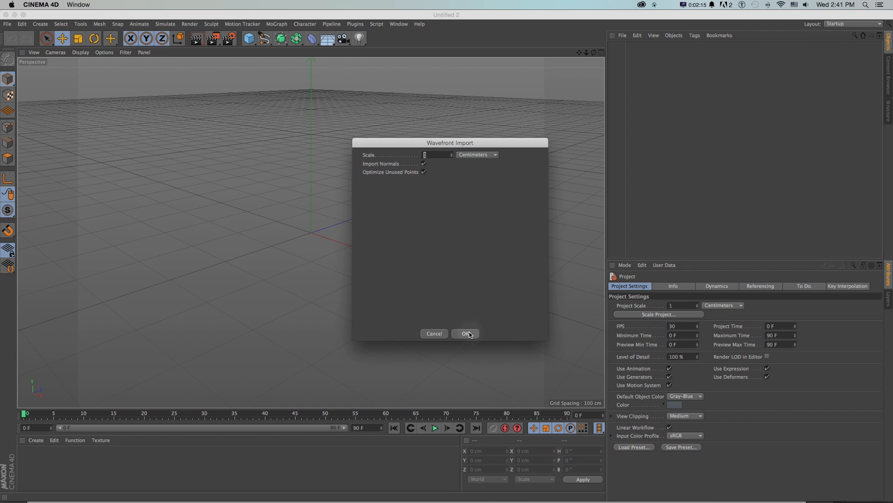
pyautogui.click(465, 334)
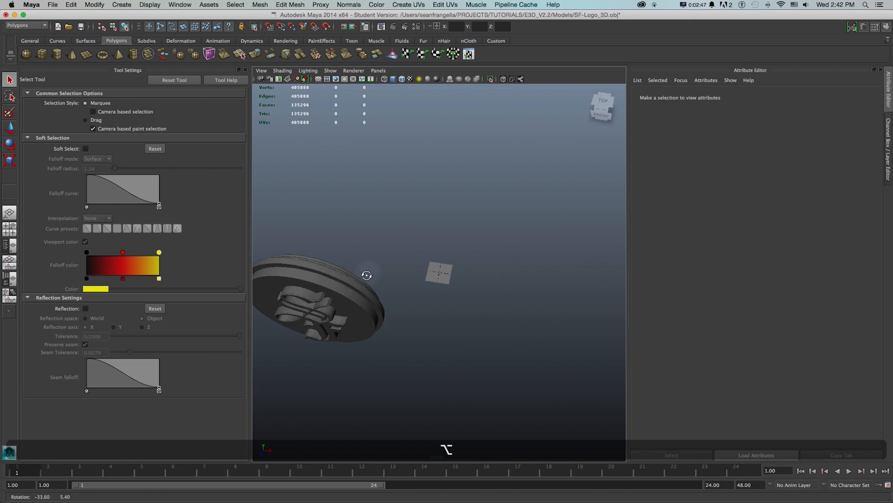
# Tumble the Maya viewport around the imported SF logo mesh.
pyautogui.moveTo(368, 275); pyautogui.dragTo(460, 213)
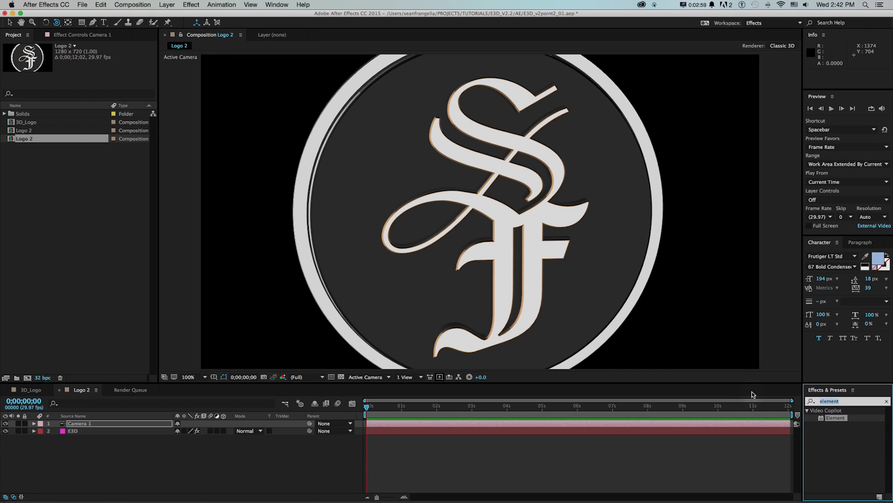
# Apply Trapcode Form to the solid and set its Base Form to OBJ Model.
pyautogui.write('form')
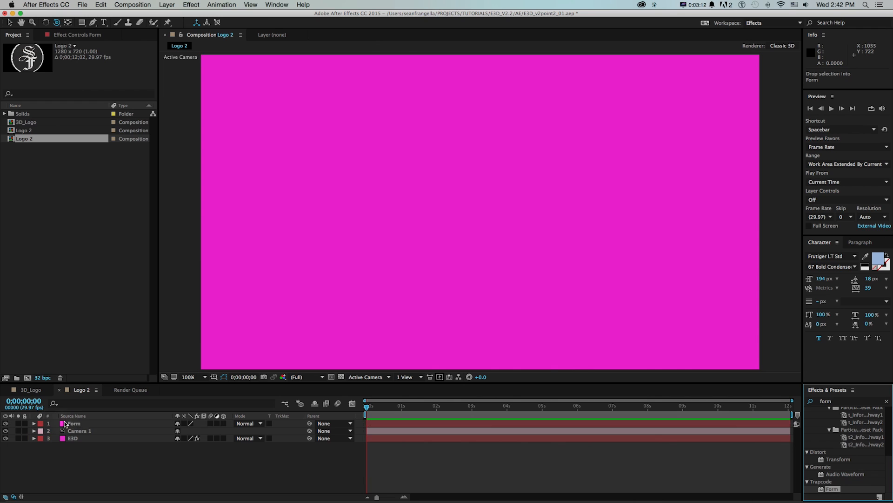
pyautogui.click(74, 423)
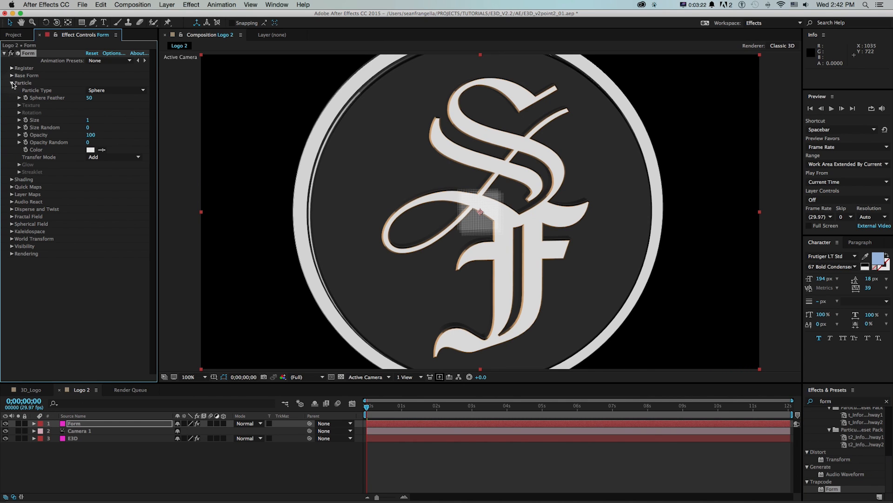
pyautogui.click(114, 82)
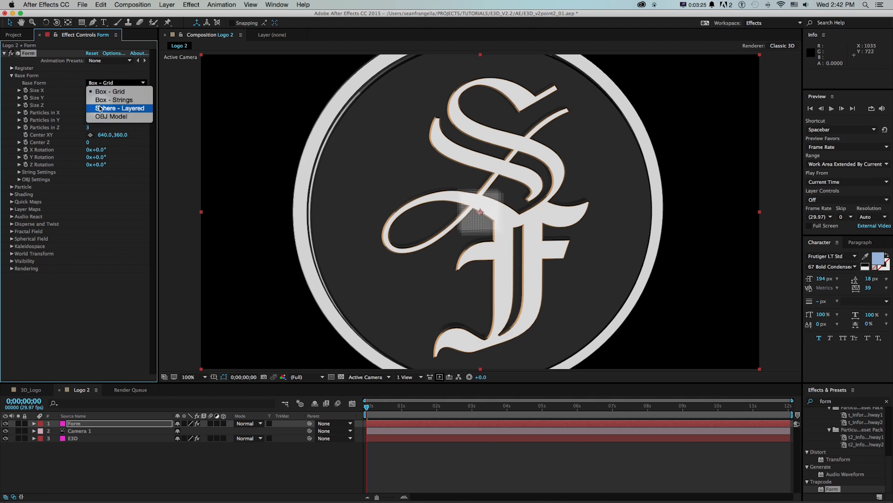
pyautogui.click(110, 116)
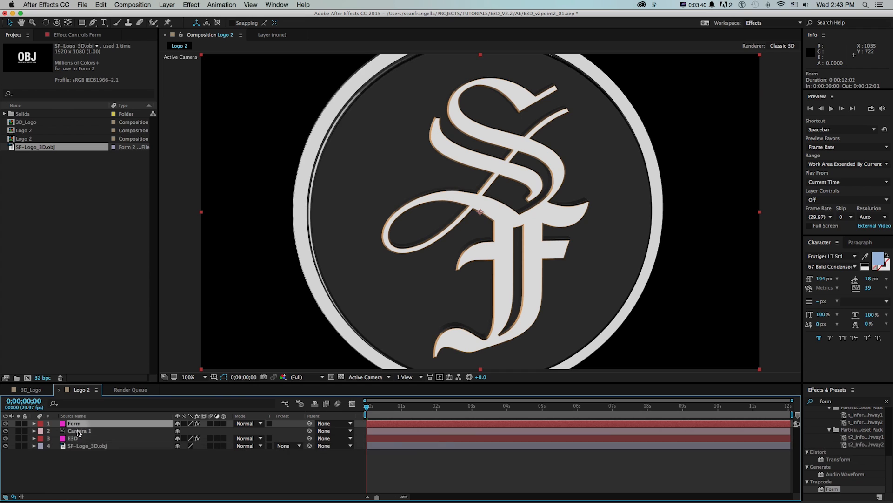
# Select the Form layer and adjust the Disperse and Twist disperse amount.
pyautogui.click(117, 186)
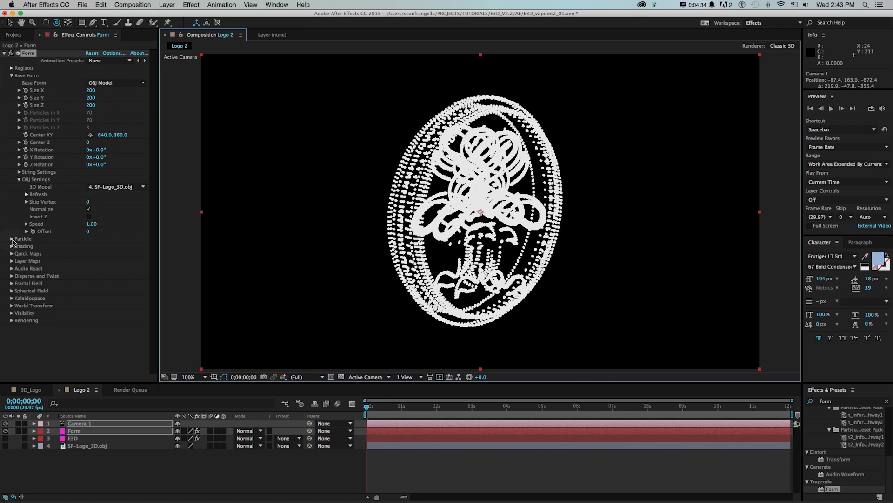
pyautogui.click(11, 238)
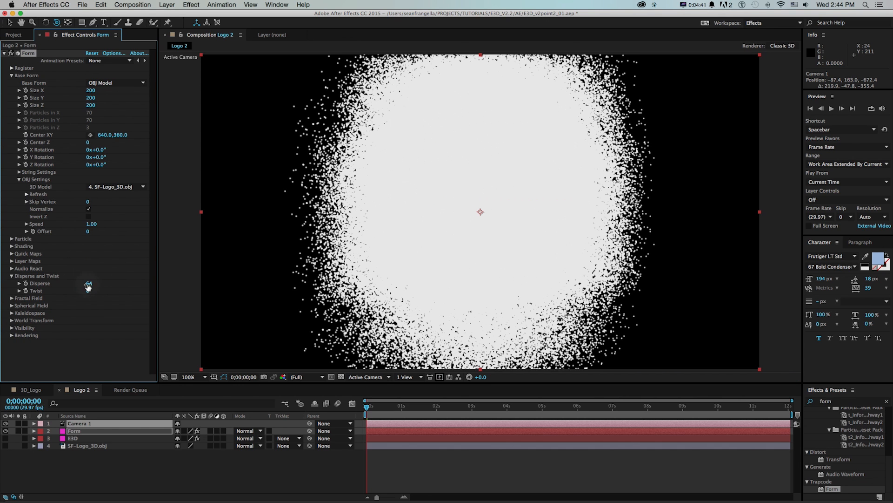
pyautogui.press('cmd+z')
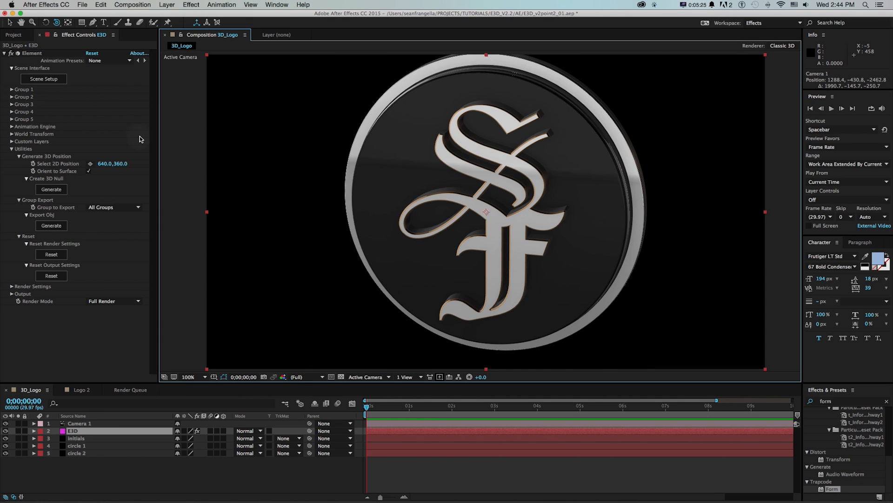
pyautogui.moveTo(96, 338)
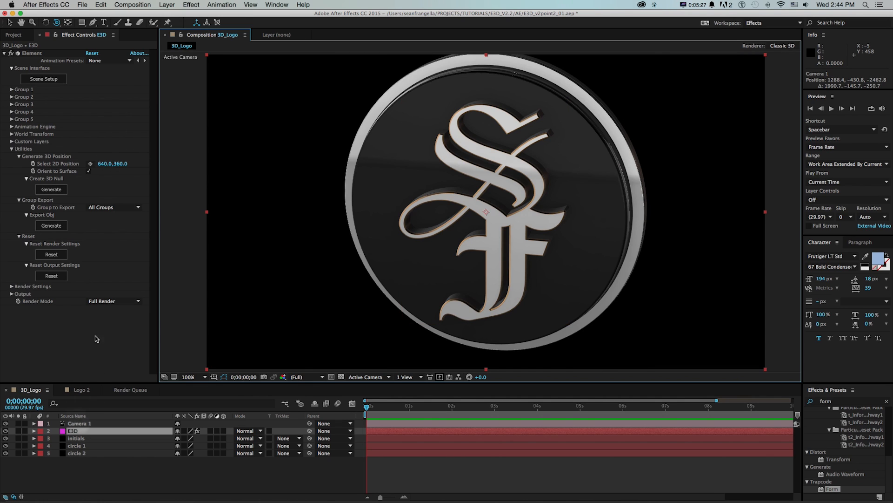
# Reopen Element's Scene Setup, cancel the model import, and accept the scene.
pyautogui.click(43, 78)
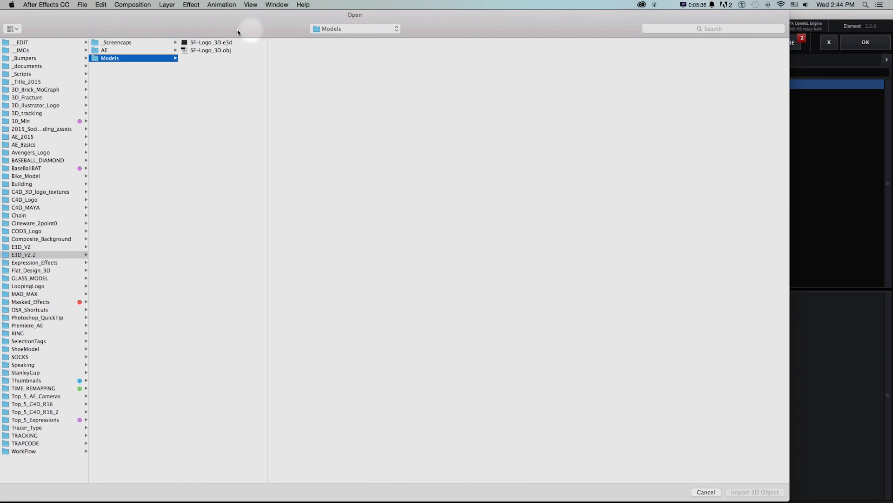
pyautogui.click(754, 492)
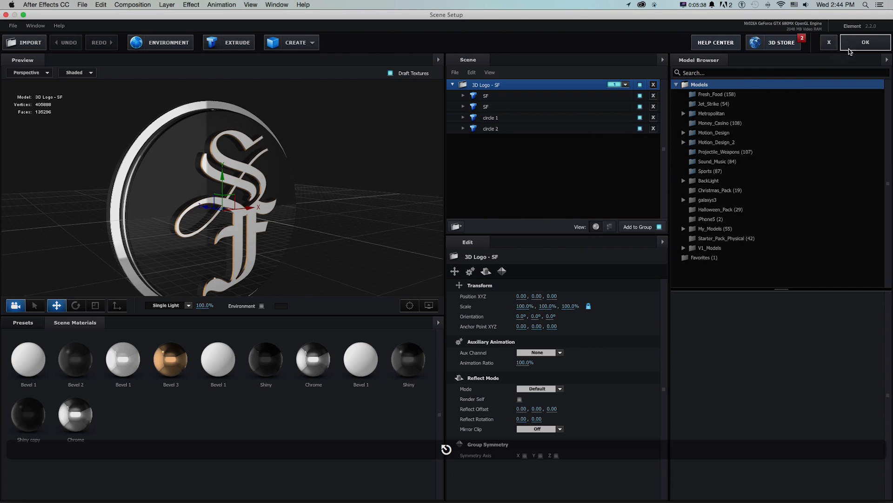
pyautogui.click(865, 41)
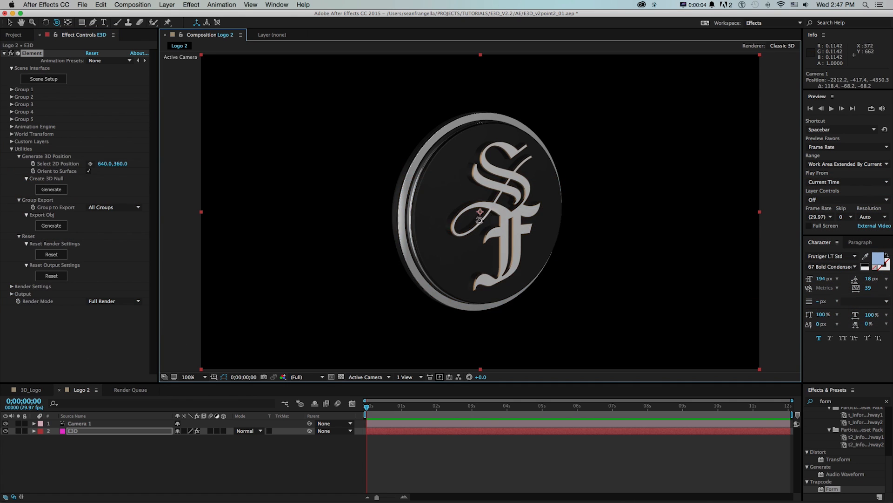
# Orbit the camera head-on, open Scene Setup, and collapse the SF-Logo_3D material list.
pyautogui.moveTo(480, 212); pyautogui.dragTo(505, 262)
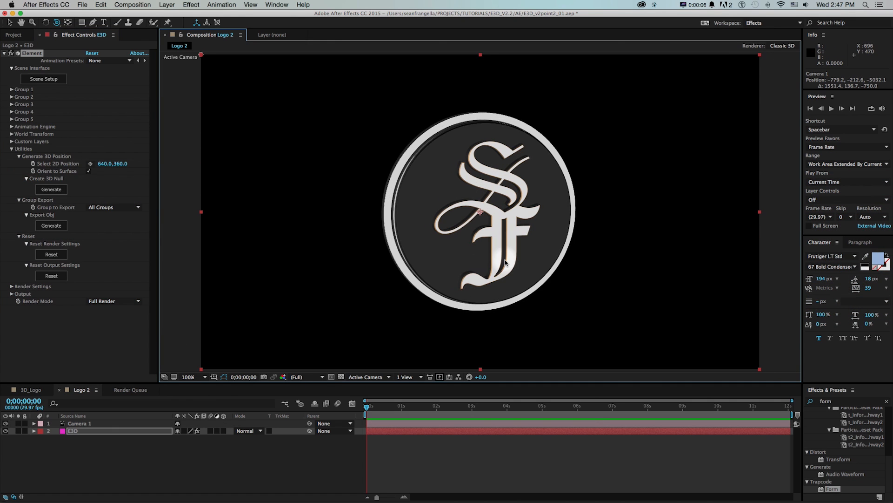
pyautogui.moveTo(488, 208)
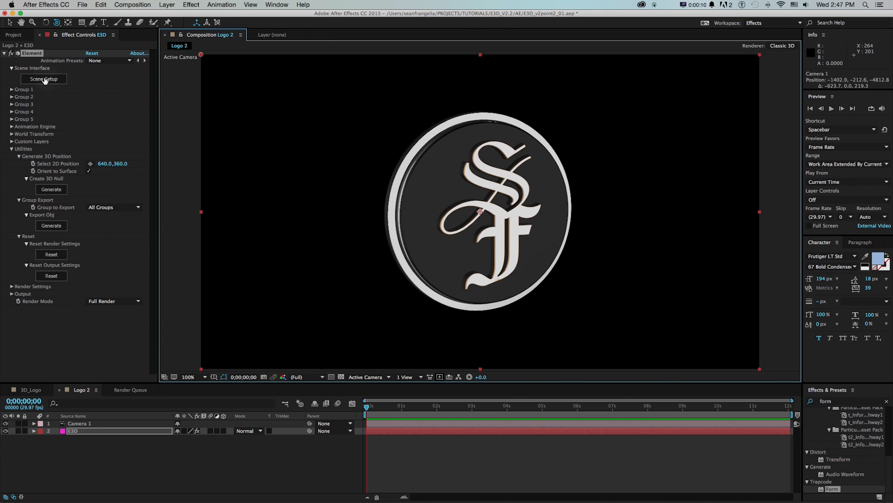
pyautogui.click(42, 79)
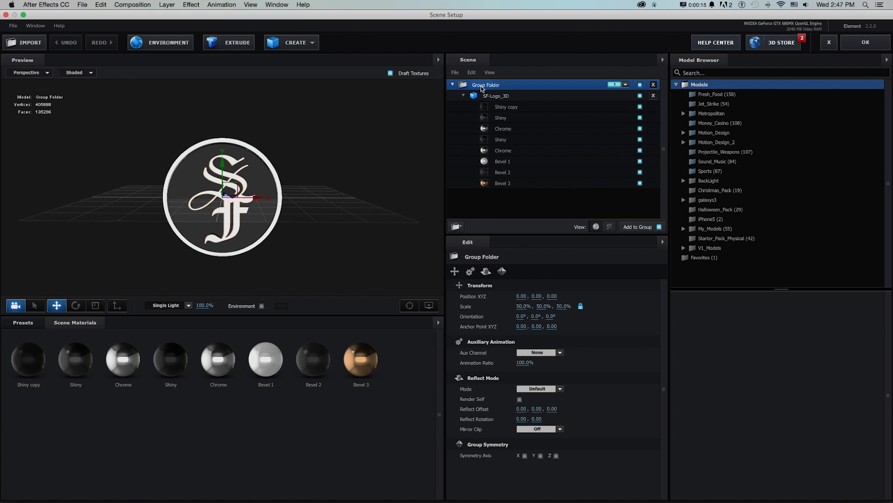
pyautogui.rightClick(485, 84)
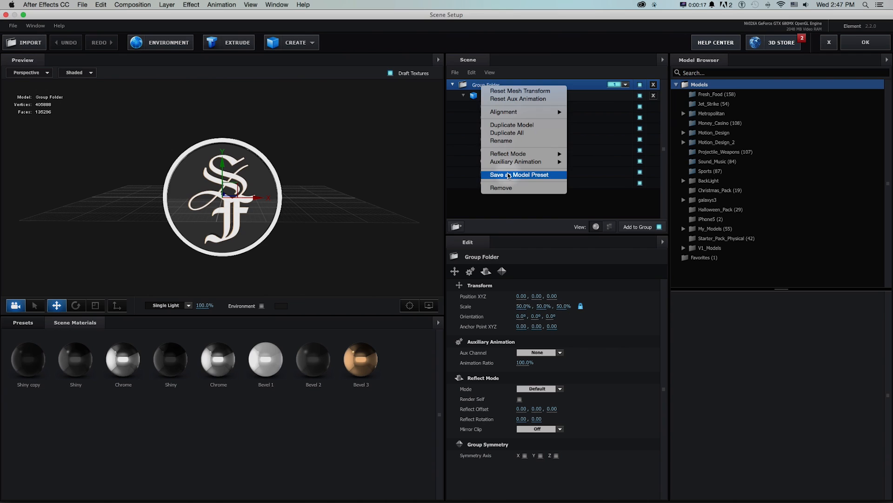
pyautogui.moveTo(475, 165)
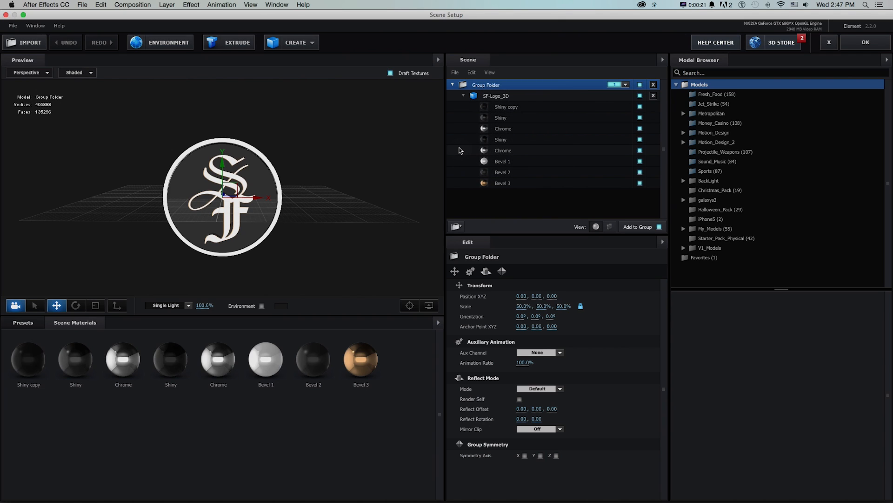
pyautogui.click(464, 96)
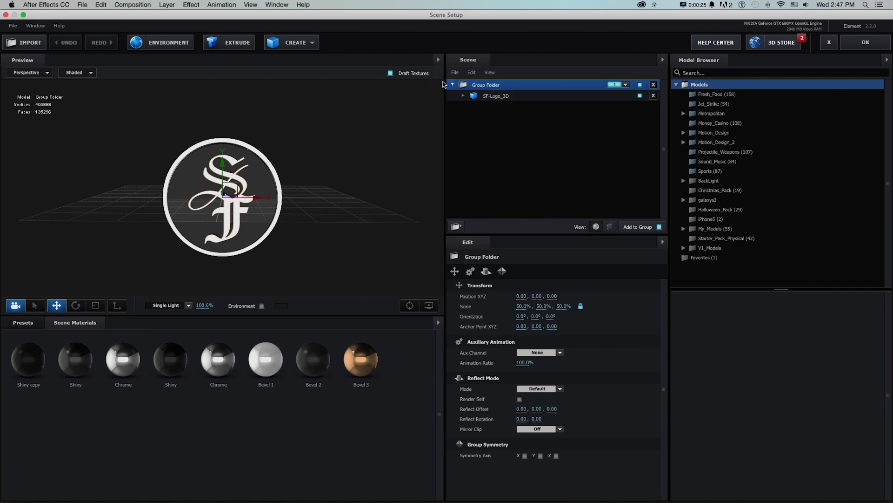
# Add a sphere primitive to the Element scene and select the top sphere.
pyautogui.click(295, 42)
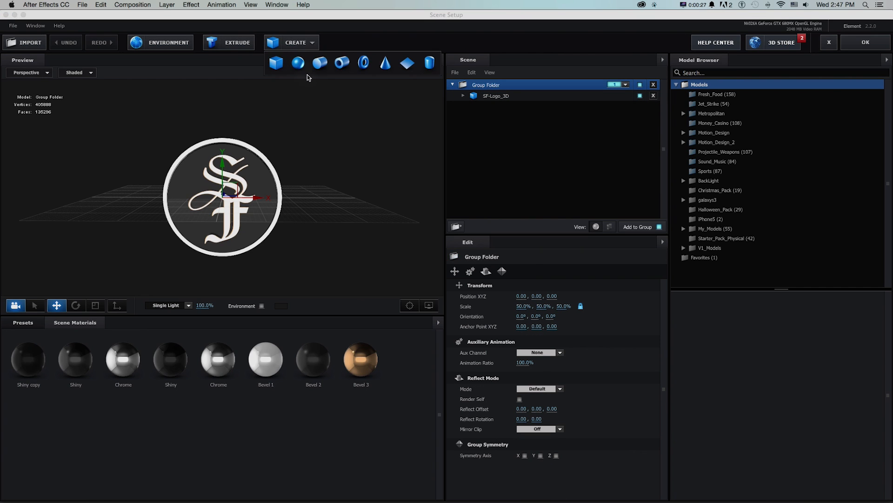
pyautogui.click(297, 63)
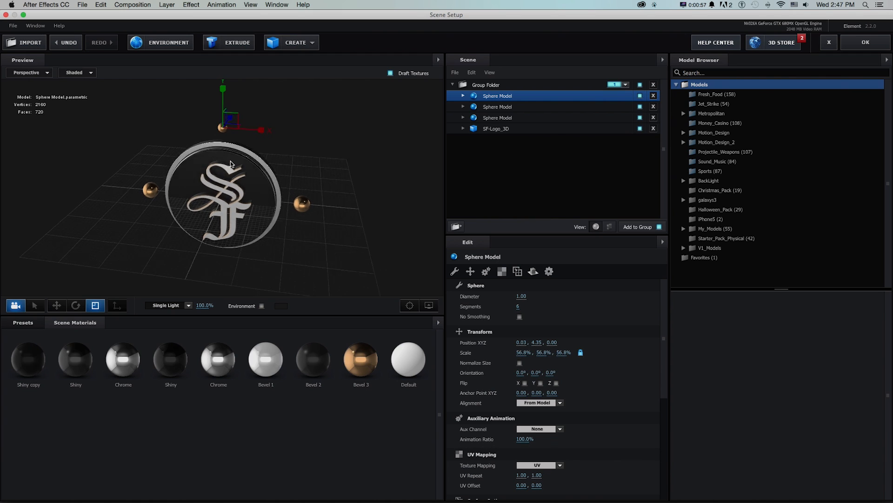
pyautogui.click(123, 359)
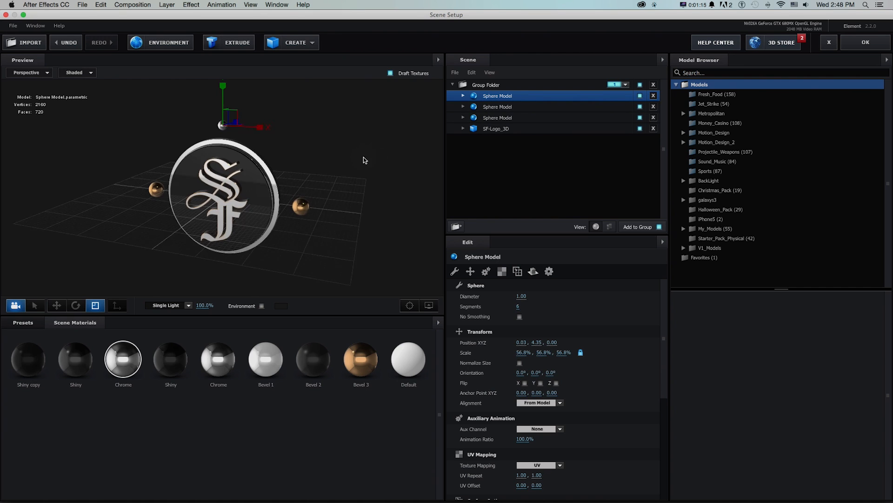
# Save the Group Folder as model preset 'Logo with Spheres' in My_Models, then clear the scene.
pyautogui.click(486, 85)
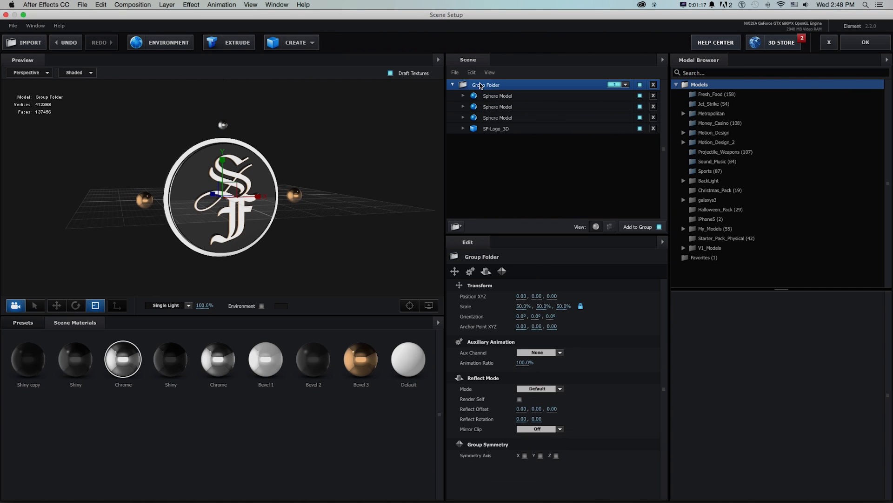
pyautogui.rightClick(486, 84)
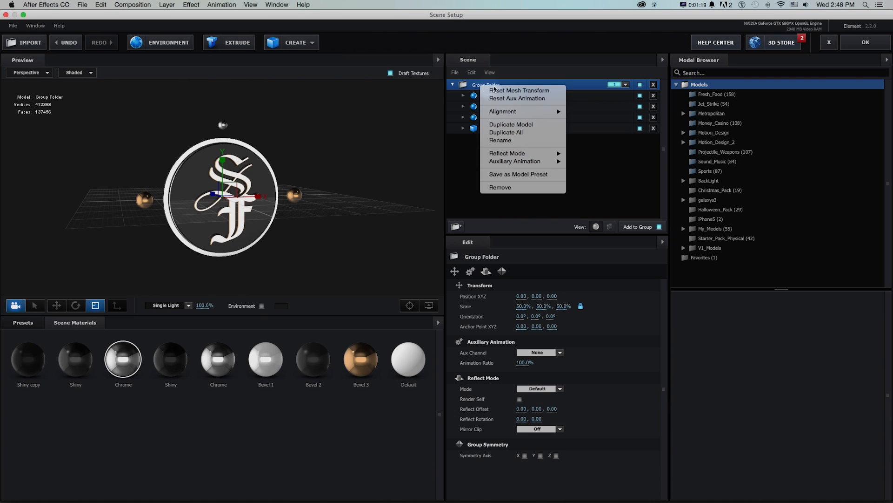
pyautogui.click(518, 173)
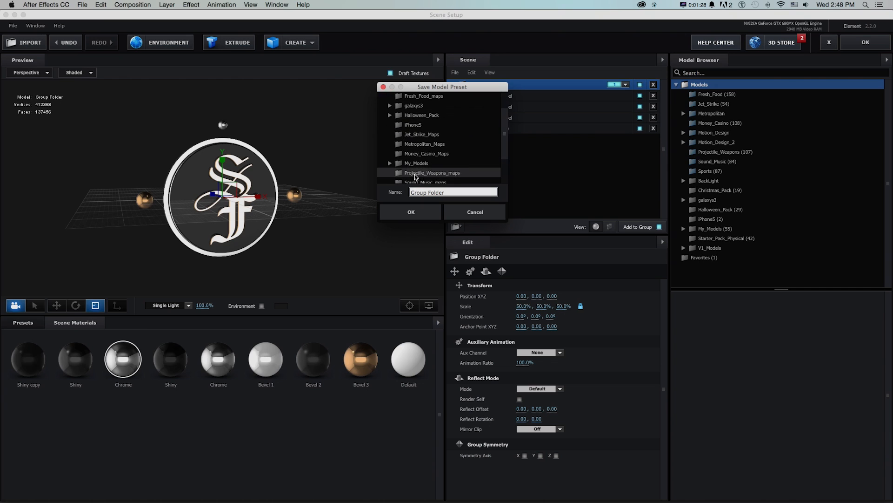
pyautogui.click(417, 163)
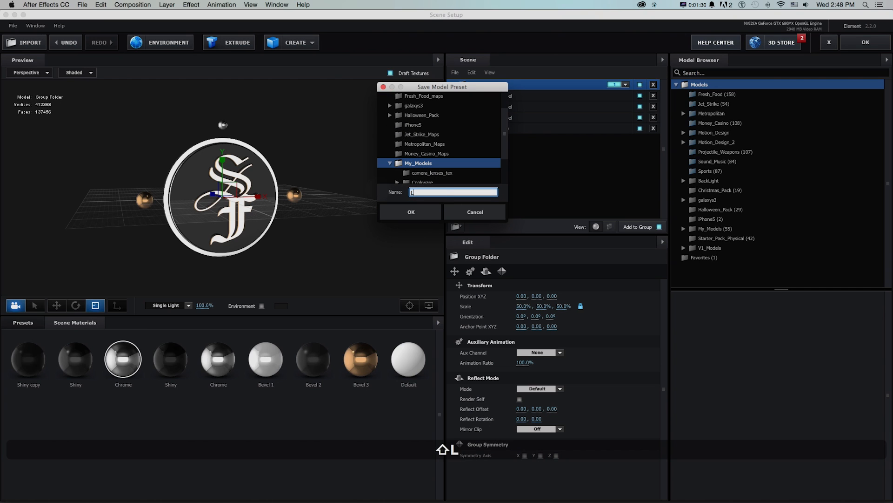
pyautogui.write('Logo with Spheres')
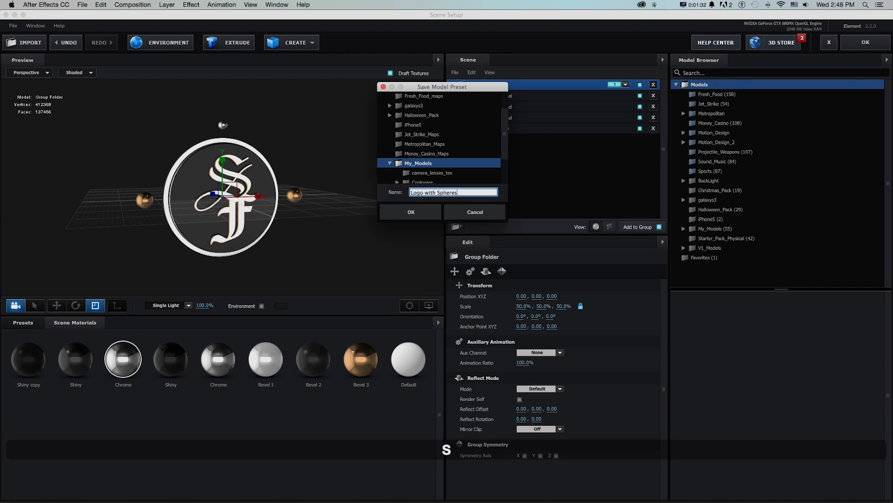
pyautogui.click(411, 211)
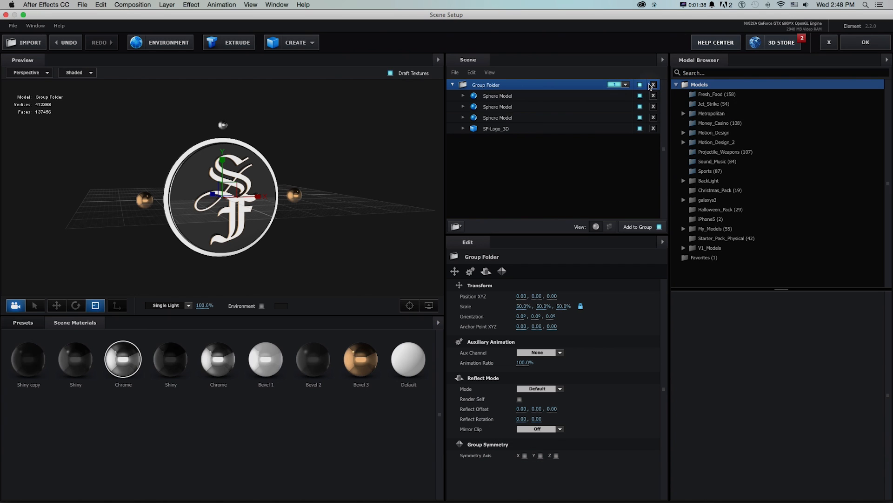
pyautogui.click(652, 84)
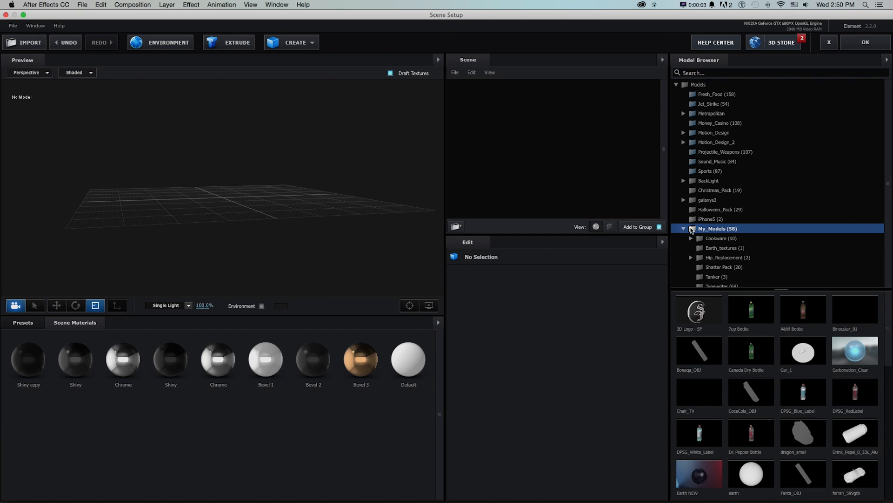
# Scroll down the Element scene setup panel.
pyautogui.scroll(-3)
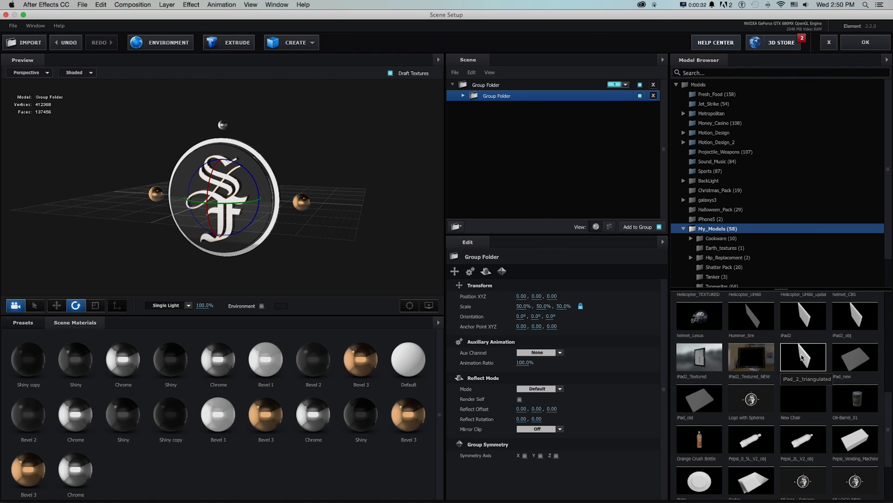
pyautogui.moveTo(855, 399)
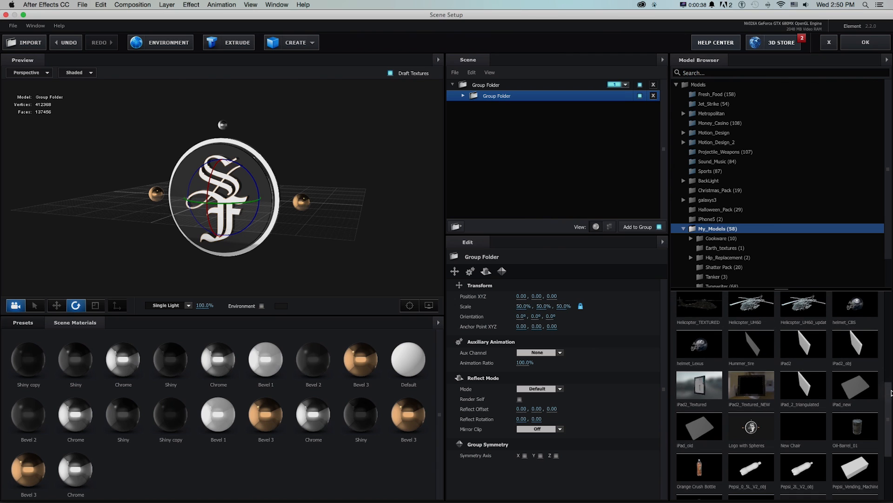
pyautogui.moveTo(886, 395)
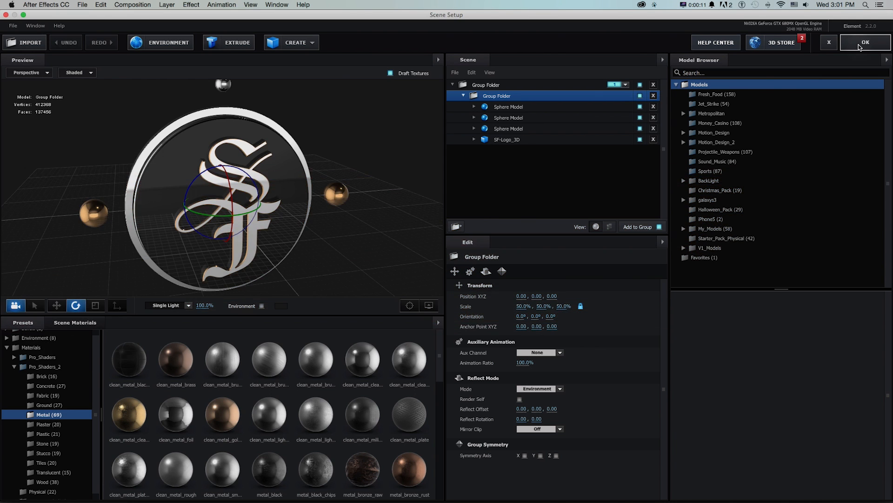
# Apply the Element scene, check the Reflection and Shadow render settings, and reopen Scene Setup.
pyautogui.click(865, 43)
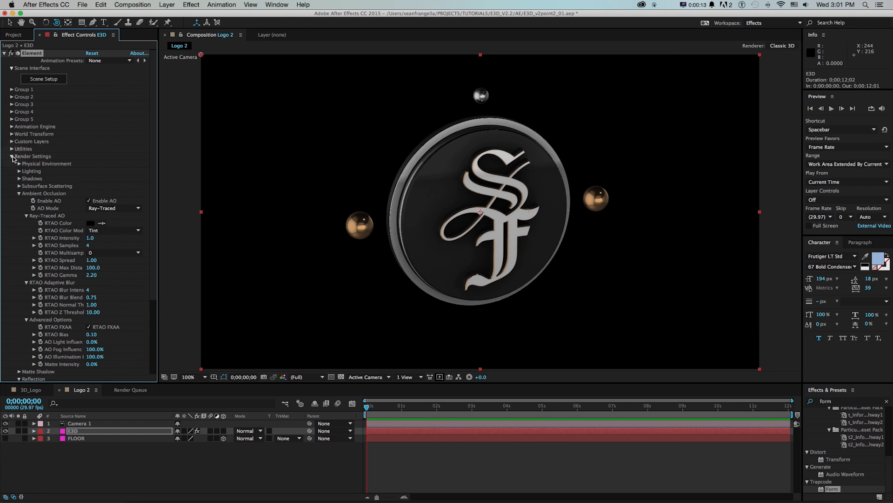
pyautogui.click(18, 193)
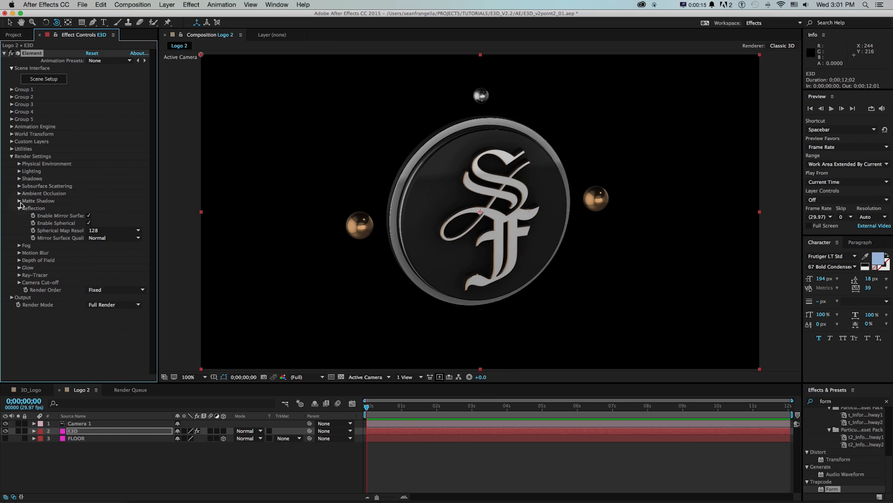
pyautogui.click(18, 208)
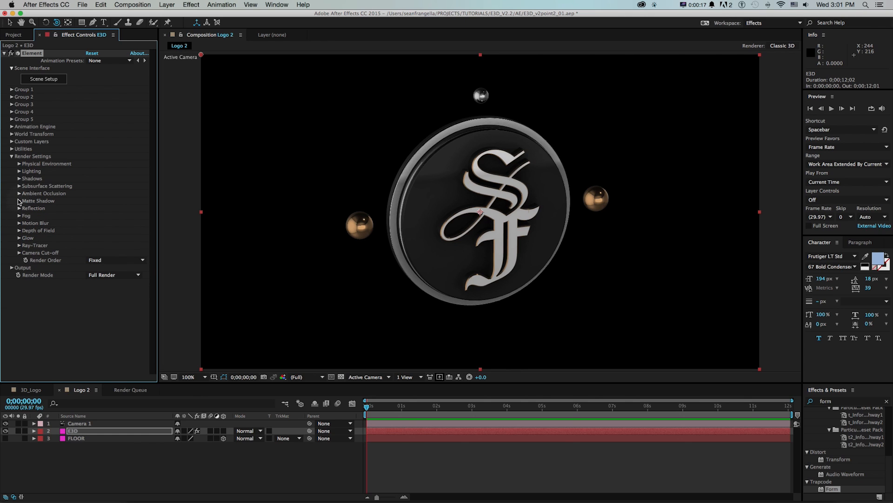
pyautogui.click(19, 178)
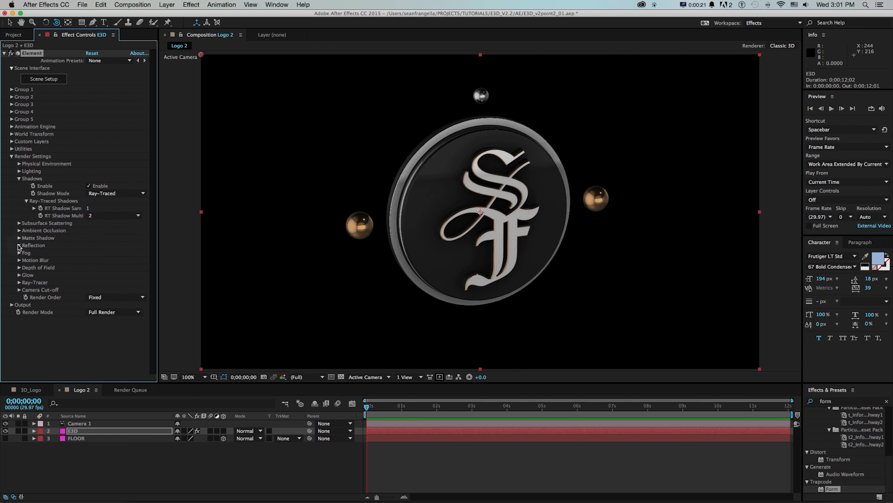
pyautogui.click(43, 79)
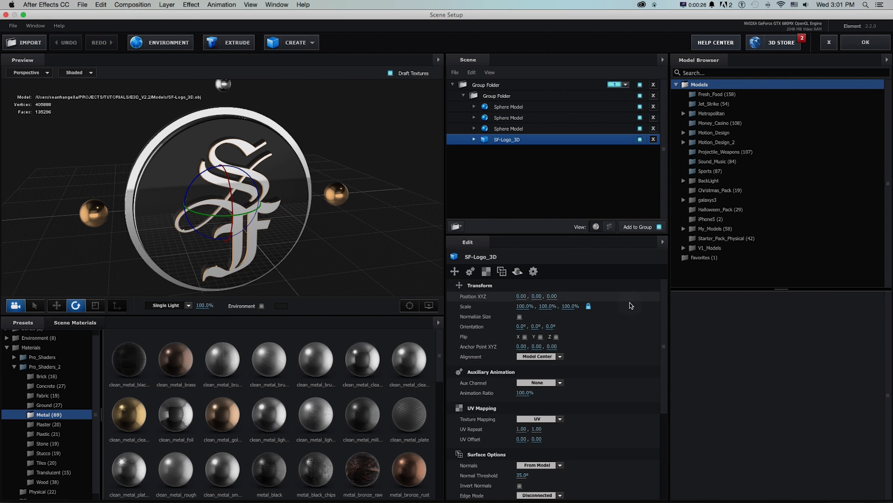
# Choose a new Reflect Mode for SF-Logo_3D from the Mode dropdown.
pyautogui.scroll(-3)
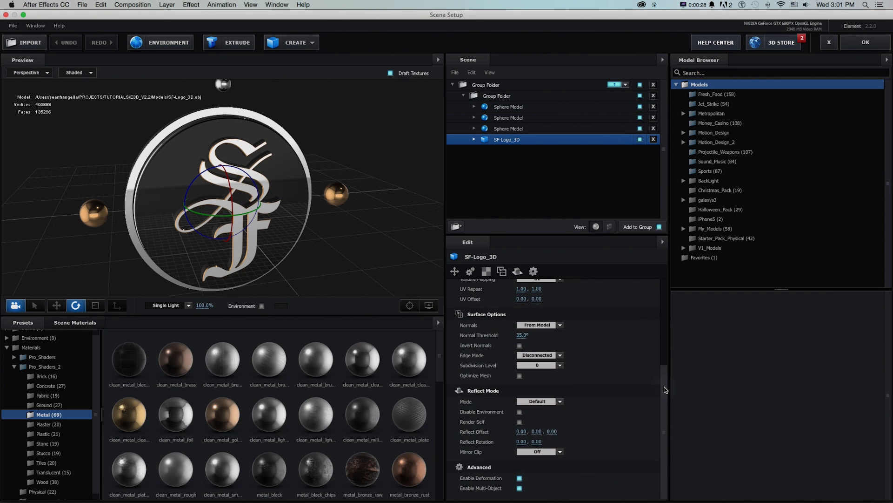
pyautogui.click(539, 401)
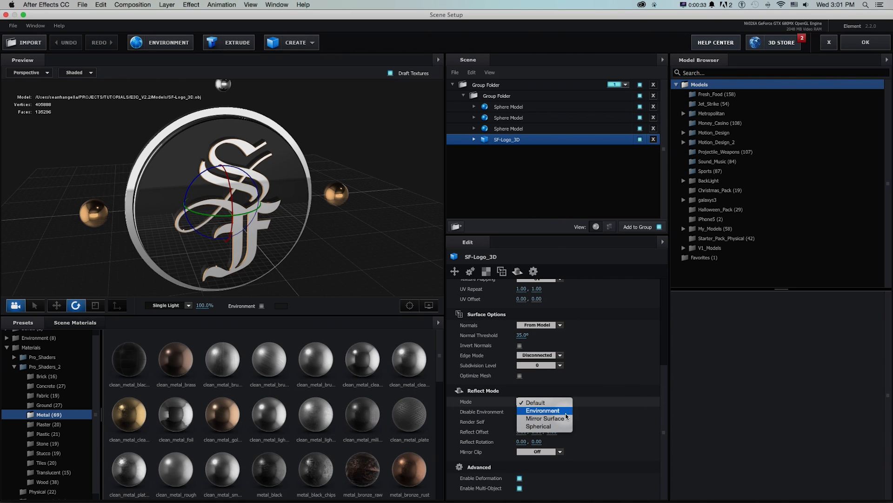
pyautogui.moveTo(545, 418)
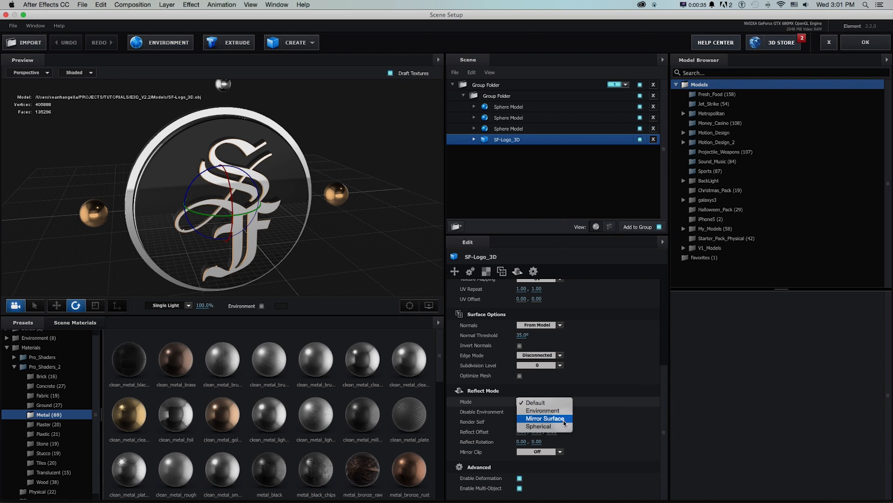
pyautogui.click(536, 401)
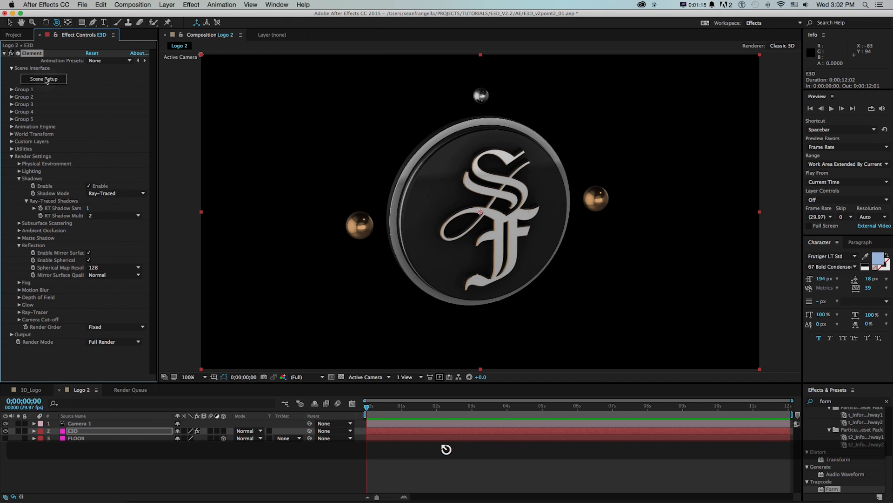
# Reopen the Element 3D Scene Setup from Effect Controls.
pyautogui.click(43, 78)
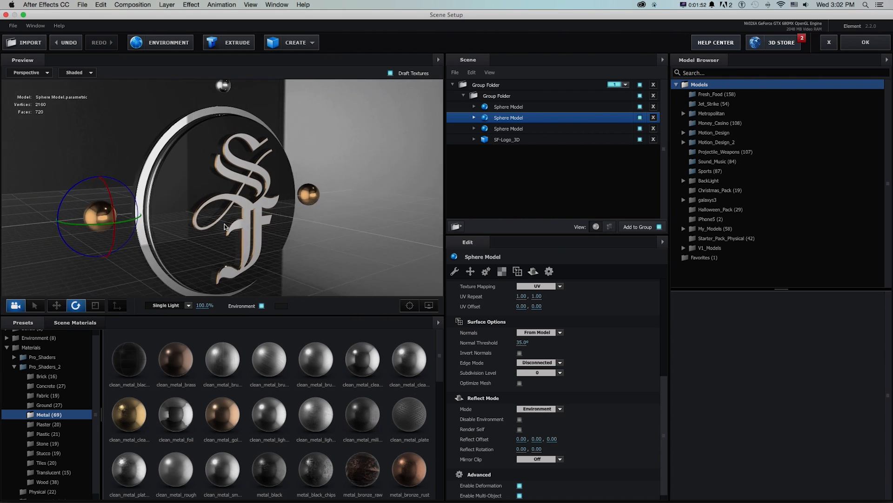
# Set the selected Sphere Model's Reflect Mode to Spherical.
pyautogui.click(539, 408)
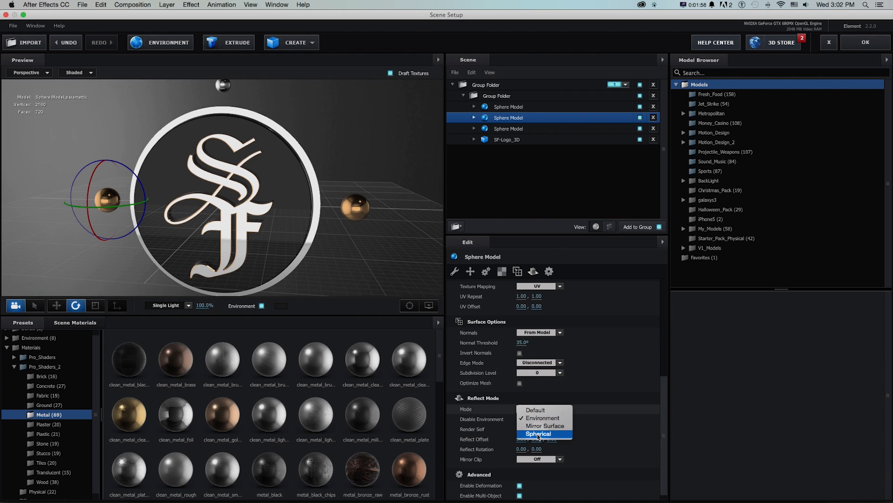
pyautogui.click(536, 434)
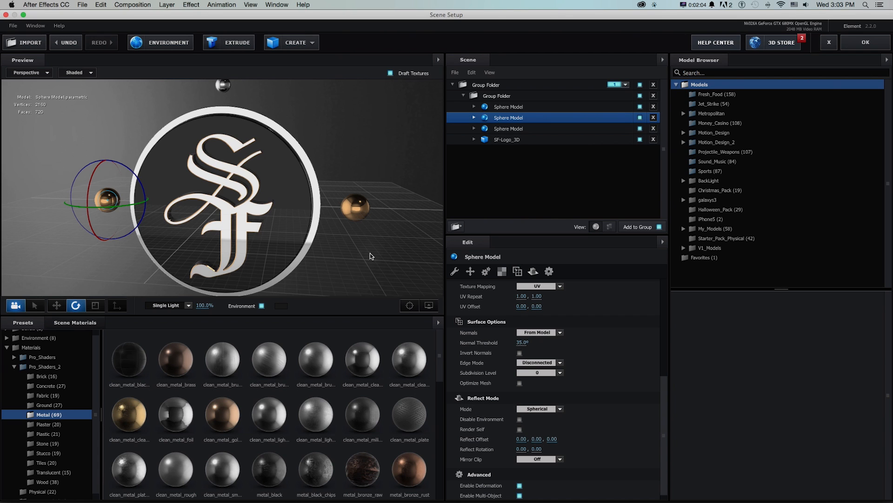
pyautogui.moveTo(228, 173)
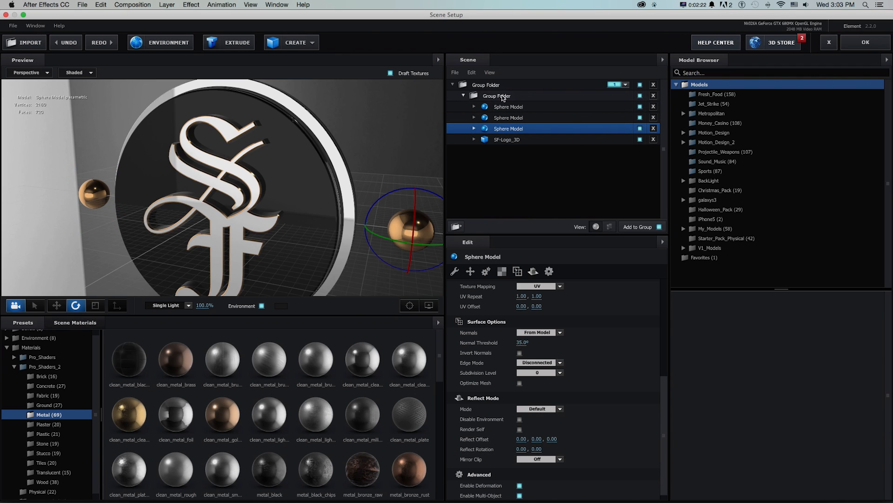
# Set the inner Group Folder's Reflect Mode to Spherical and orbit the preview to inspect it.
pyautogui.click(496, 95)
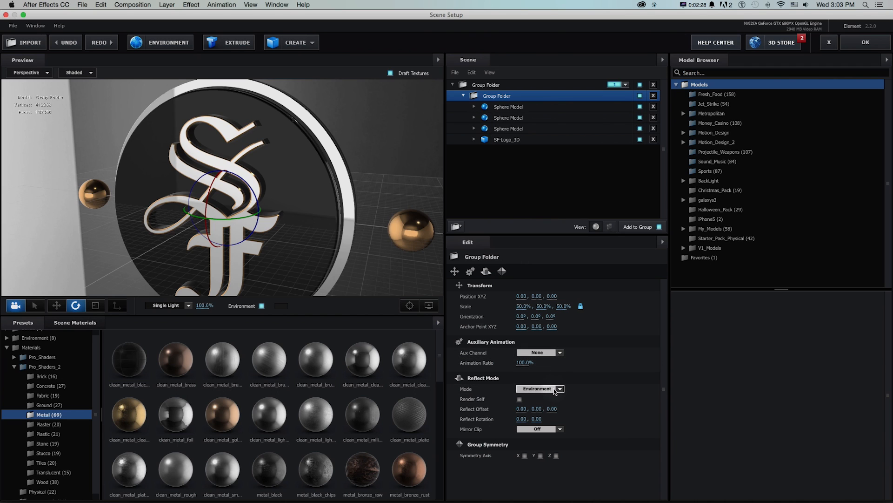
pyautogui.click(559, 389)
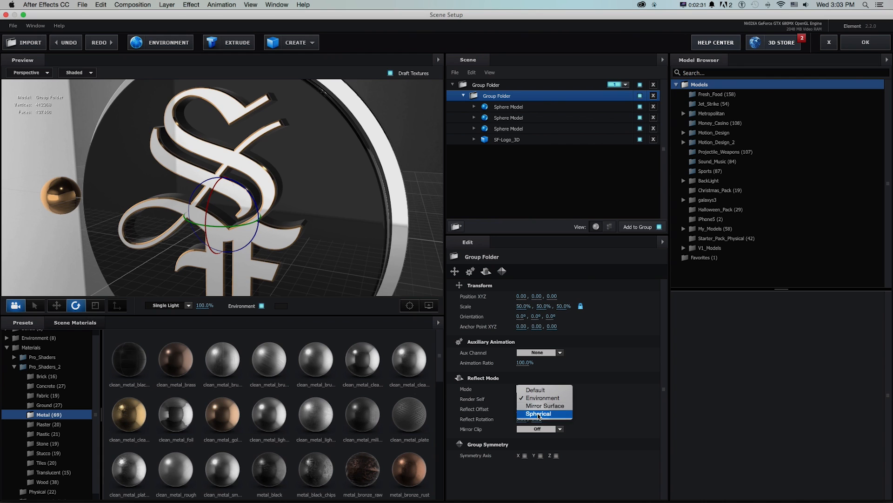
pyautogui.click(539, 414)
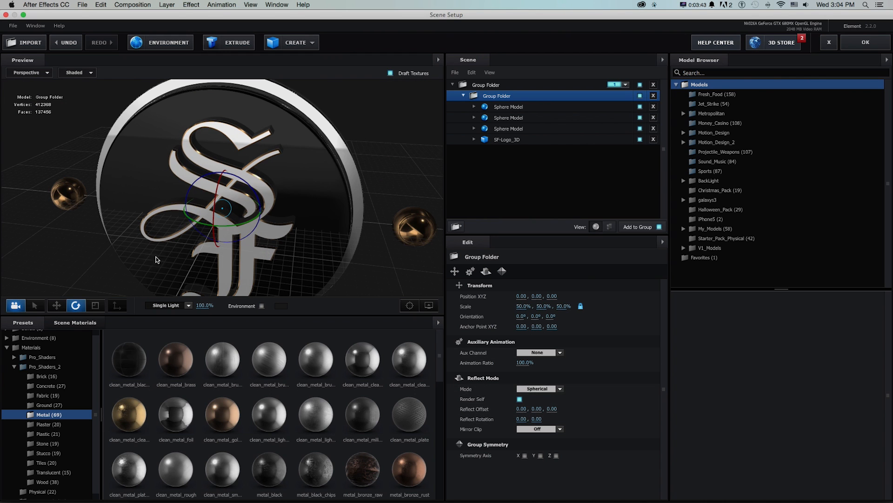
pyautogui.moveTo(157, 260); pyautogui.dragTo(143, 250)
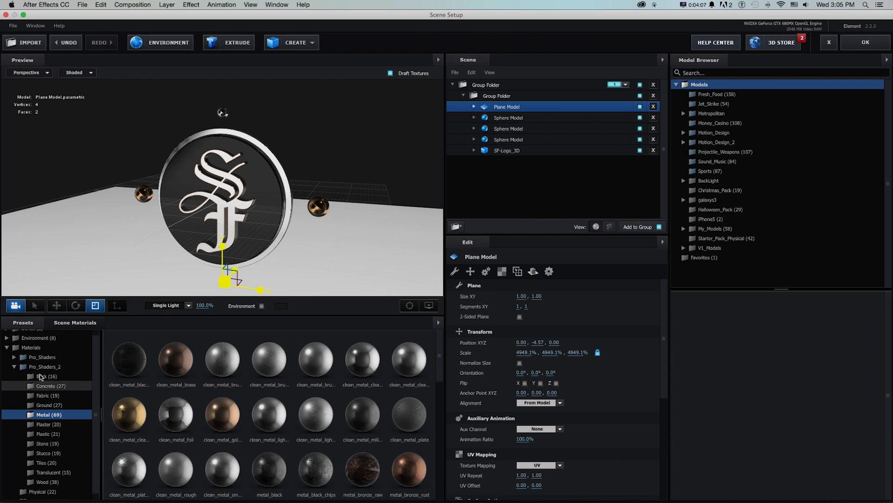
pyautogui.moveTo(363, 414)
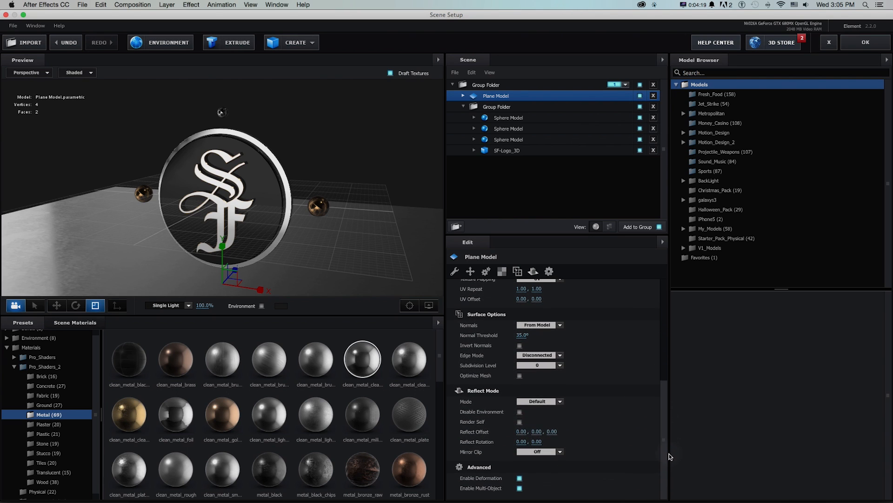
# Set the Plane Model's Reflect Mode to Mirror Surface with Disable Environment checked.
pyautogui.click(536, 402)
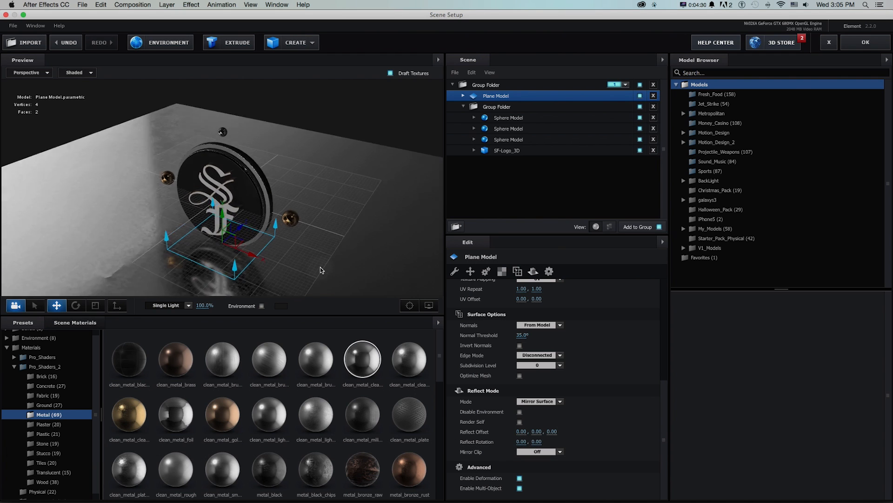
pyautogui.click(519, 411)
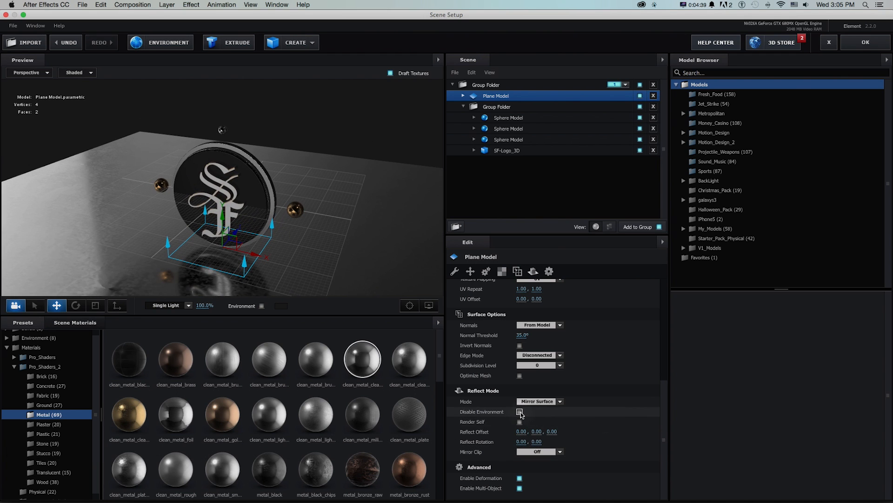
pyautogui.click(519, 411)
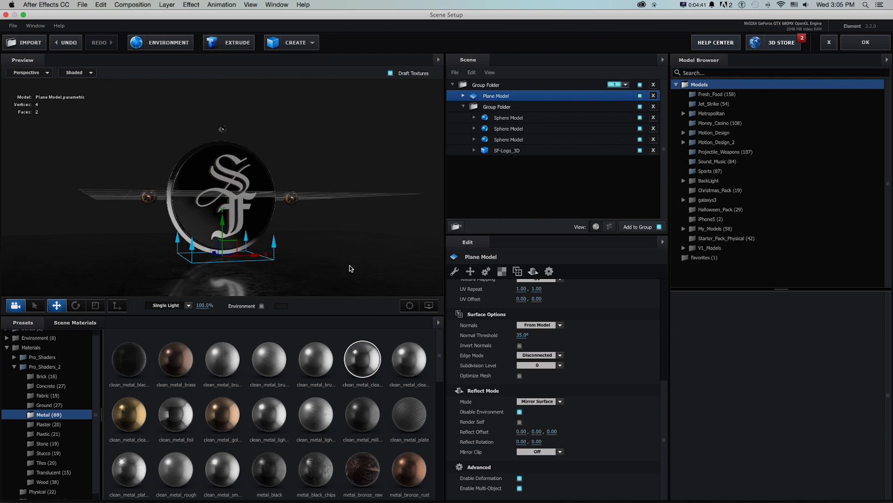
# Show the Group Folder's Group Symmetry settings and return to the composition.
pyautogui.click(496, 107)
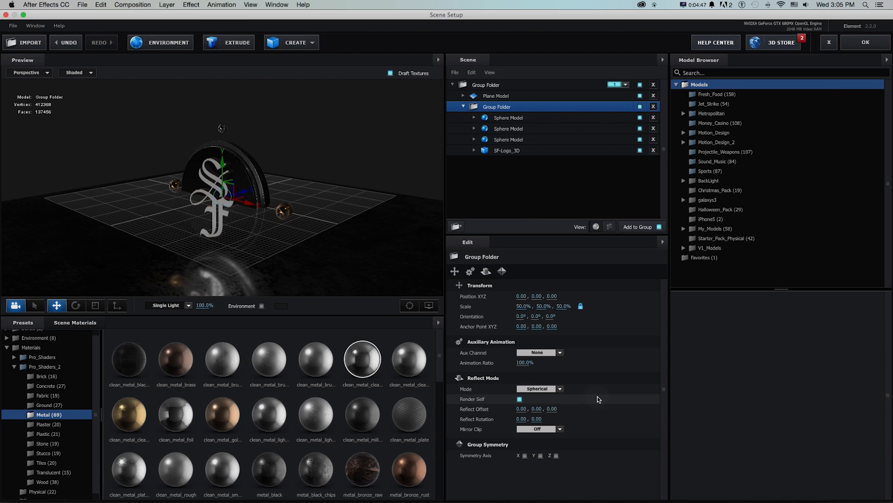
pyautogui.click(501, 271)
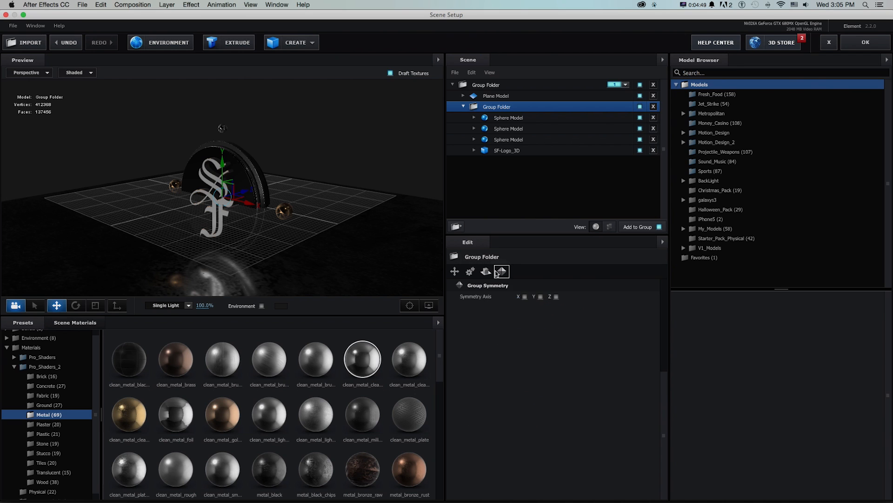
pyautogui.click(502, 271)
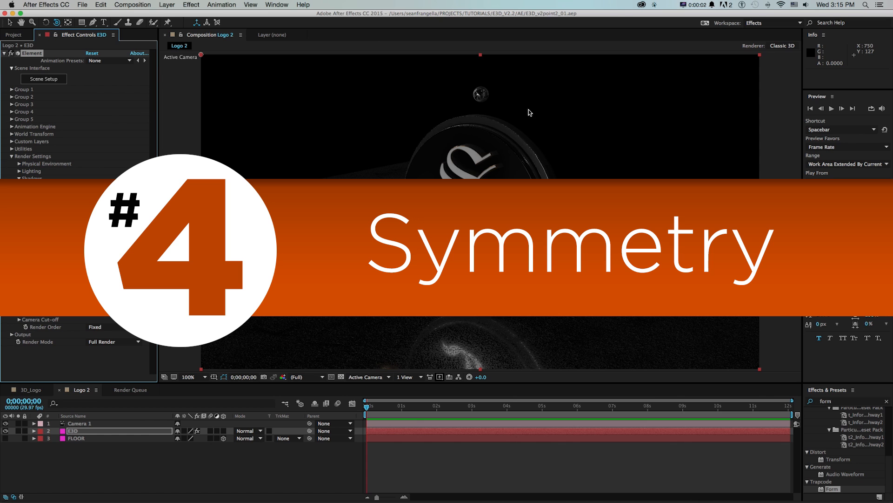
# Open Scene Setup again from the Element effect controls.
pyautogui.click(44, 78)
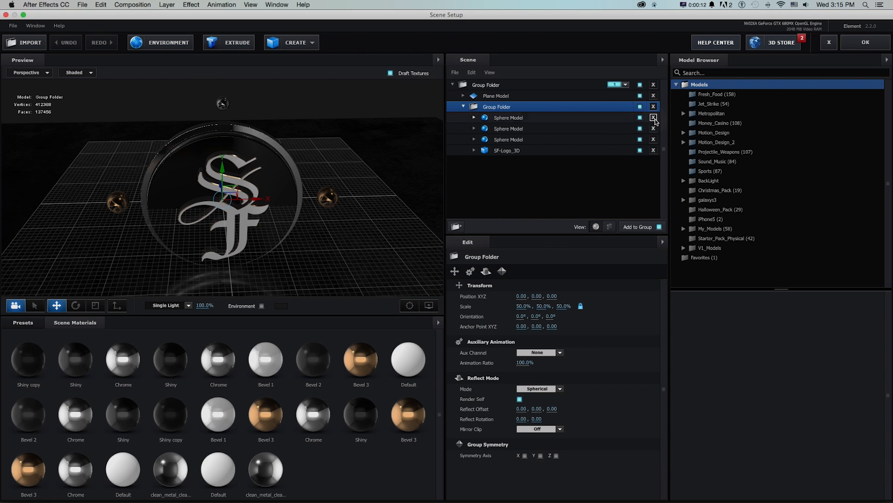
# Delete two extra spheres and place the remaining Sphere Model in a new group folder.
pyautogui.click(653, 118)
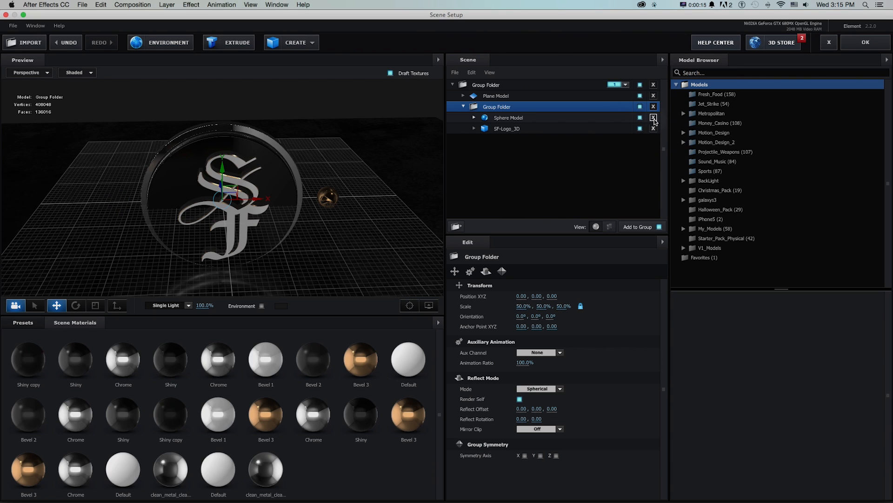
pyautogui.click(508, 117)
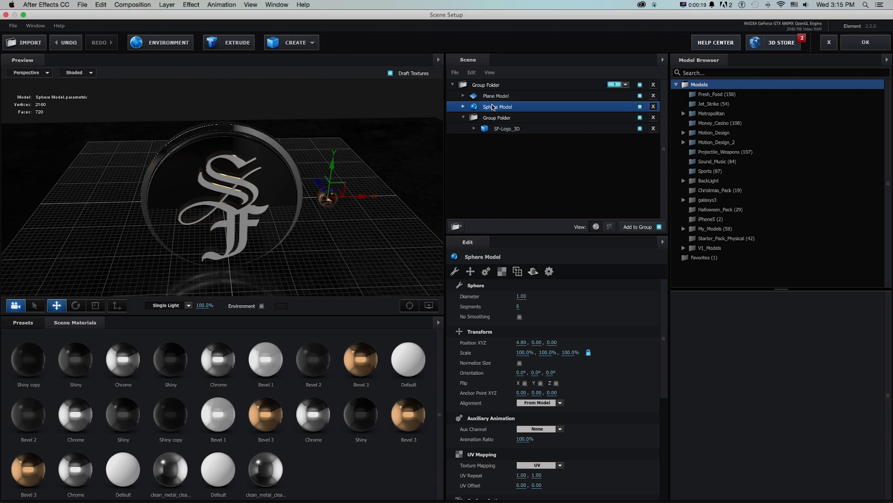
pyautogui.rightClick(497, 107)
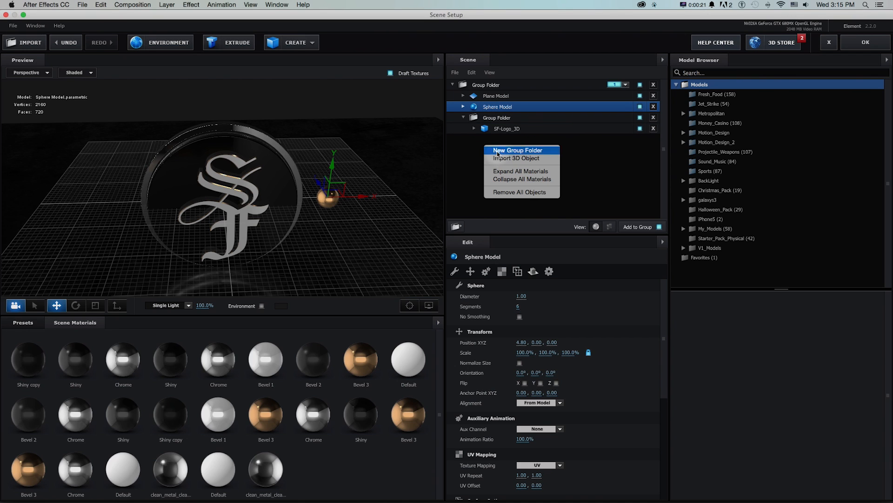
pyautogui.click(517, 150)
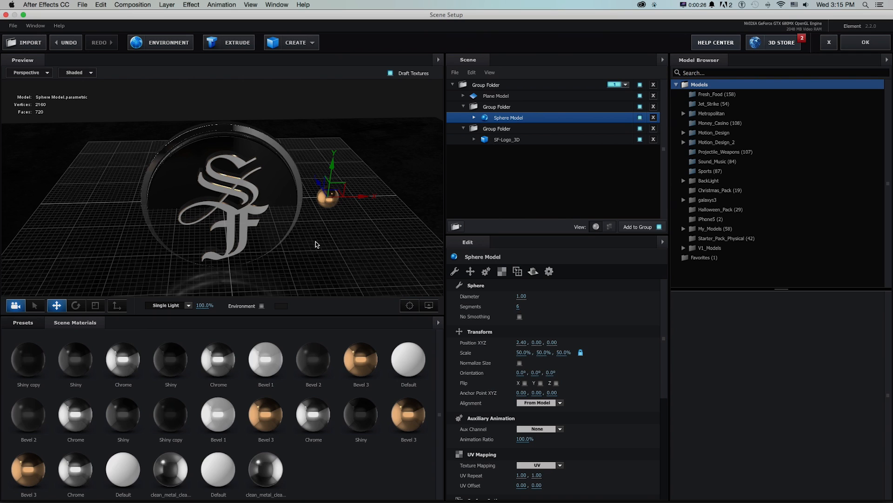
pyautogui.click(496, 106)
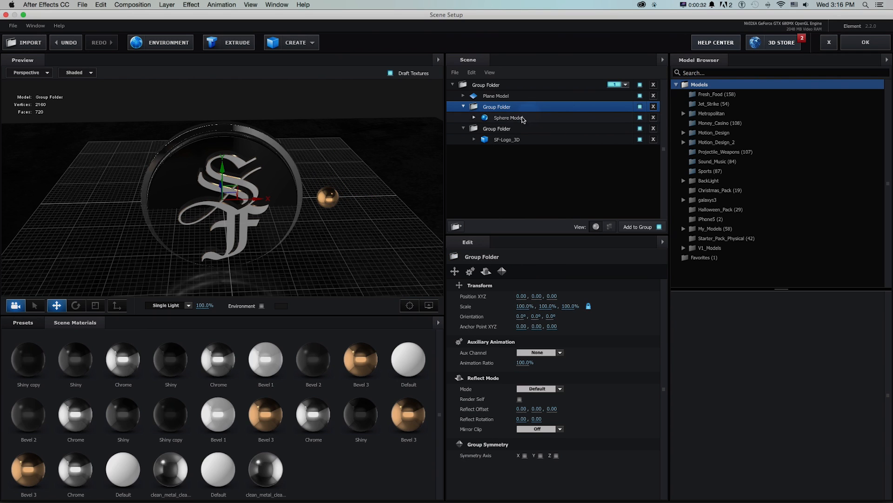
pyautogui.click(507, 118)
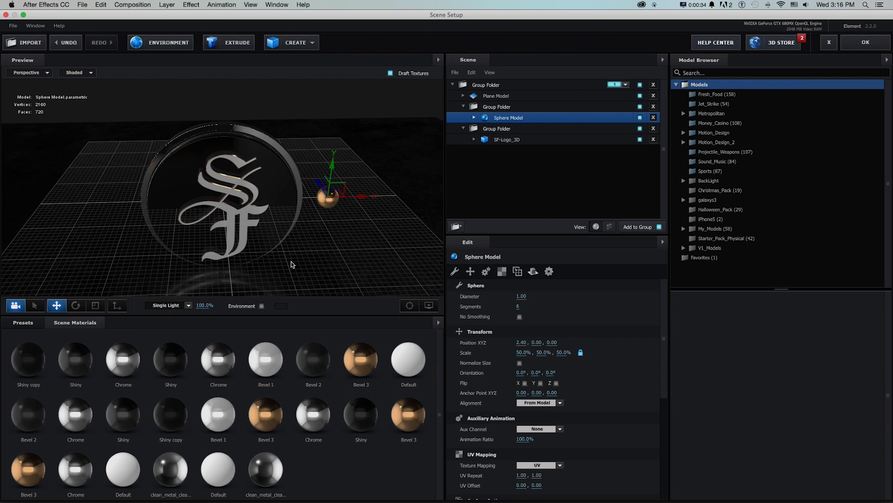
pyautogui.click(497, 107)
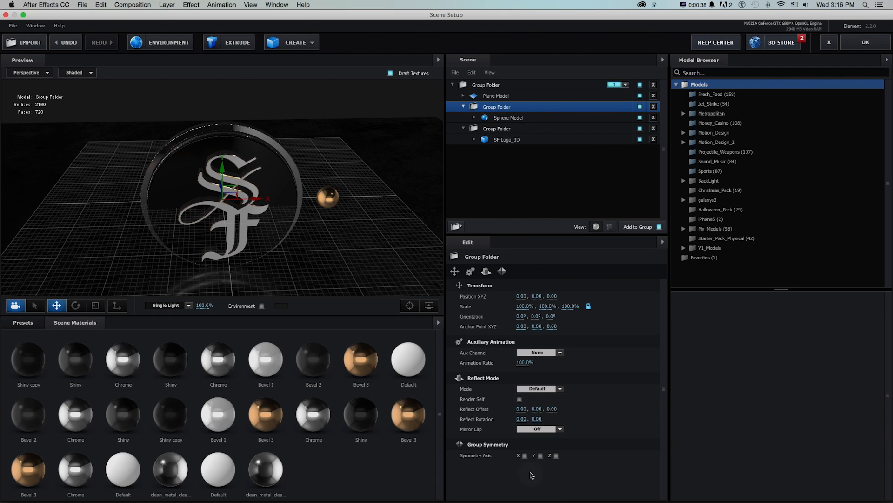
pyautogui.moveTo(130, 203)
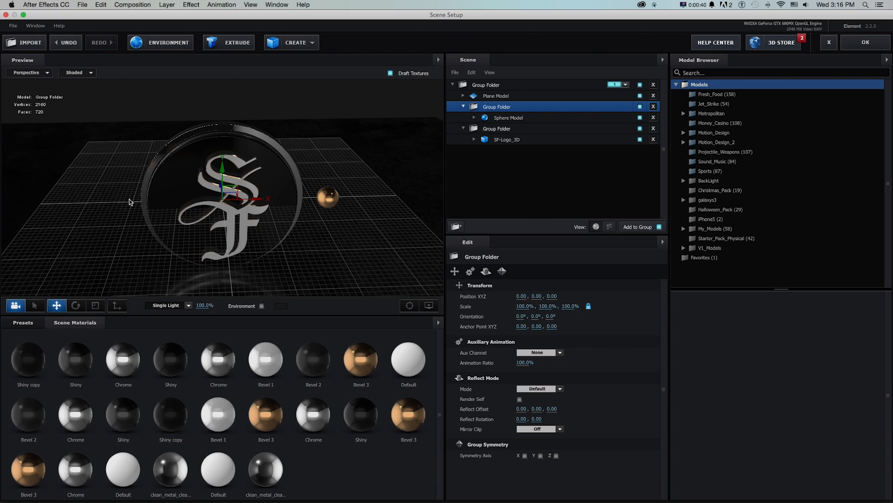
pyautogui.moveTo(408, 160)
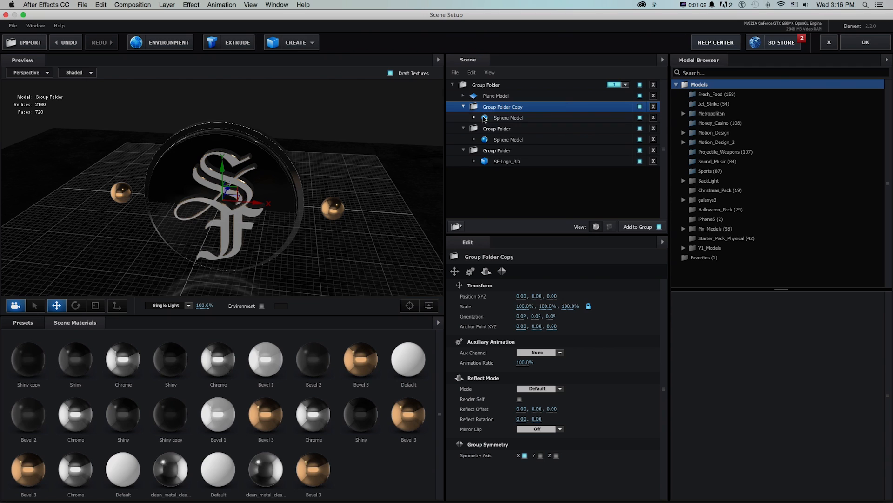
# Drag the copied group's sphere above the logo and reselect the copied group folder.
pyautogui.click(508, 117)
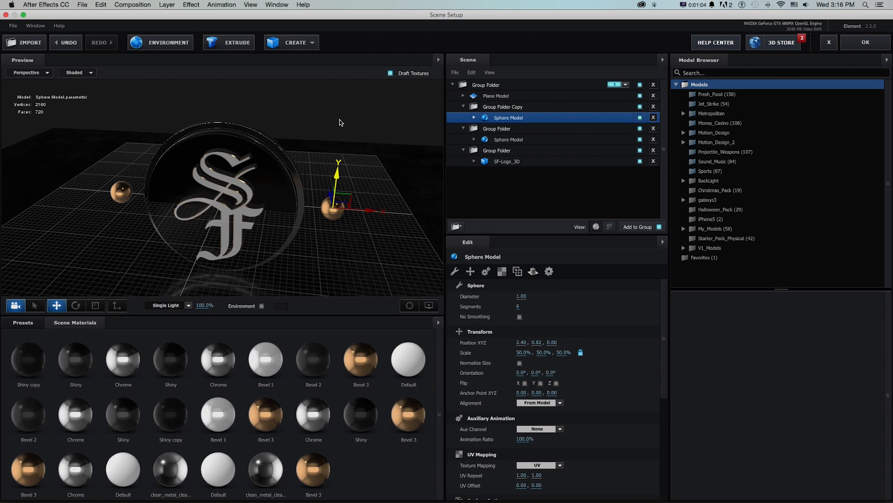
pyautogui.moveTo(333, 208); pyautogui.dragTo(222, 114)
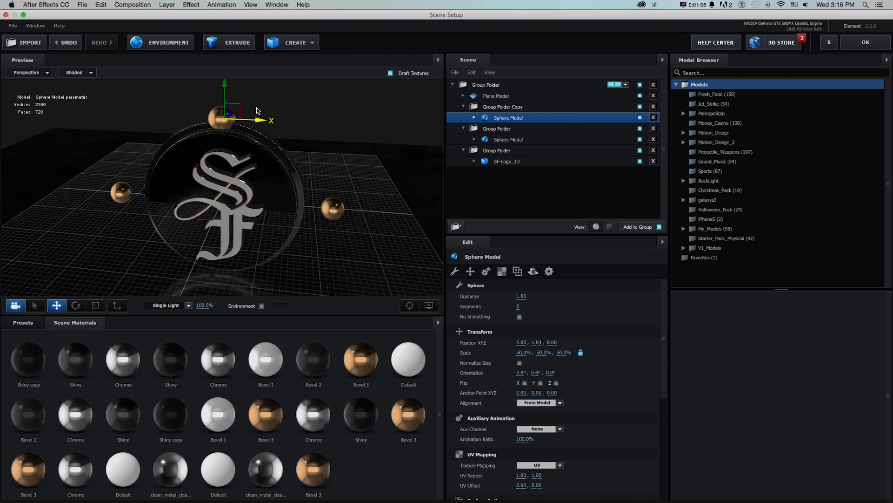
pyautogui.click(502, 107)
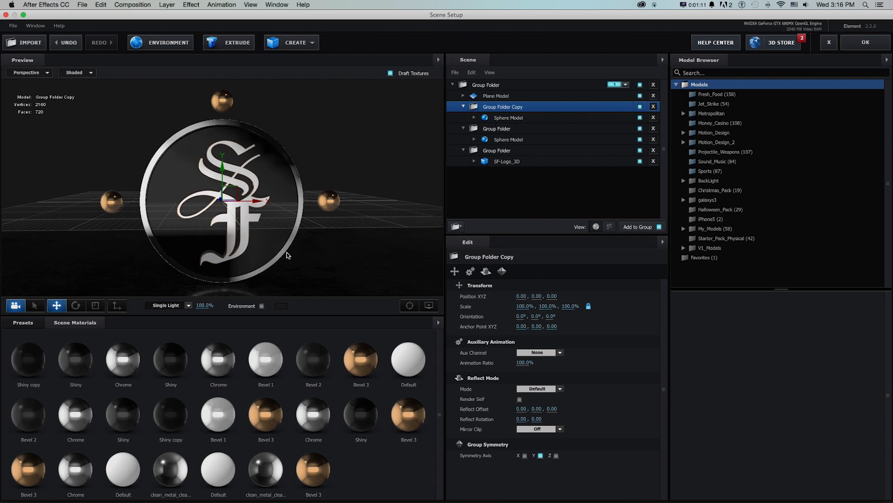
# Apply the Chrome material to the copied sphere group above and below the logo.
pyautogui.click(496, 95)
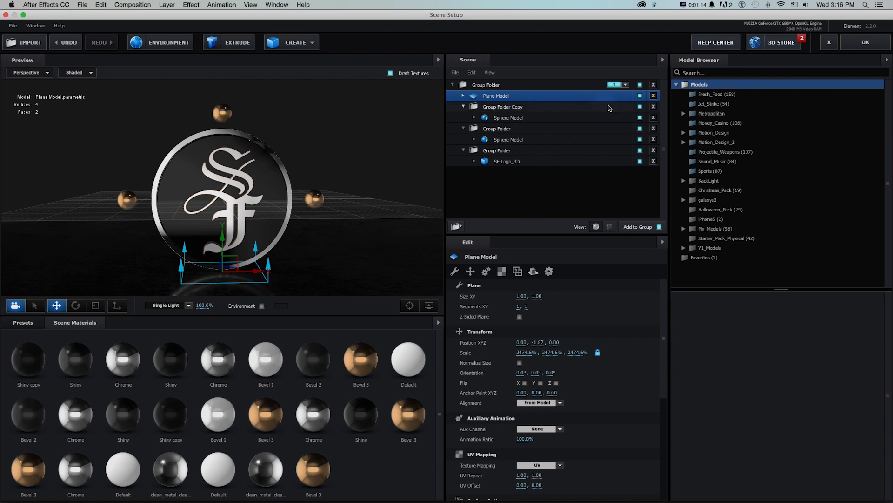
pyautogui.click(502, 106)
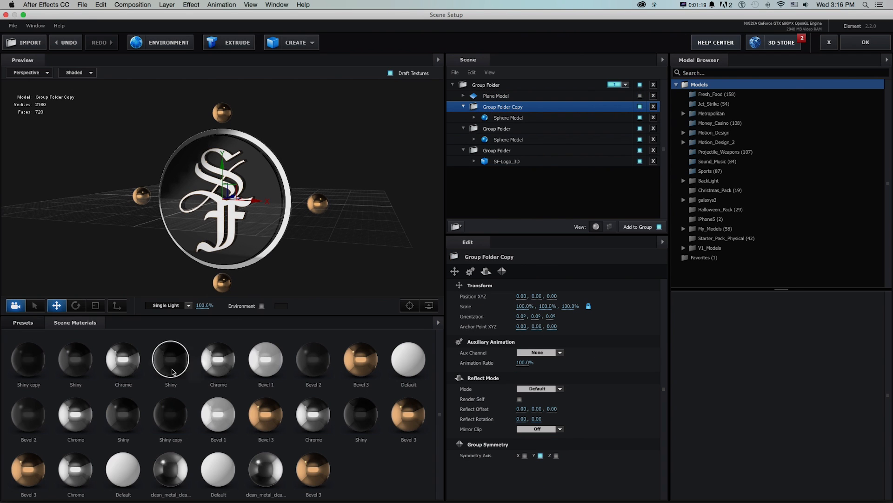
pyautogui.moveTo(336, 312)
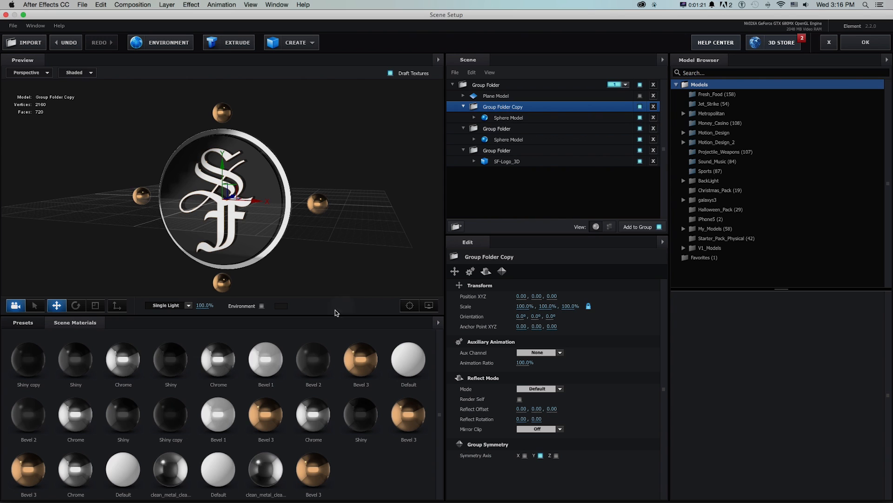
pyautogui.click(218, 359)
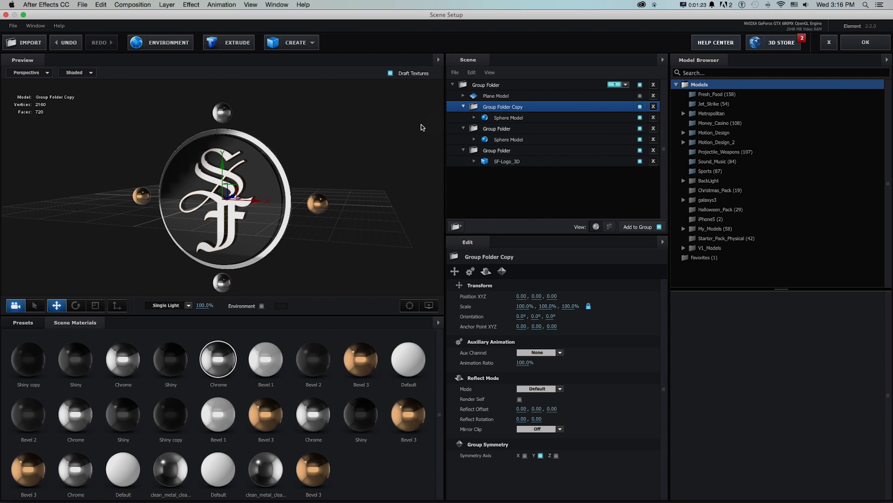
pyautogui.click(507, 118)
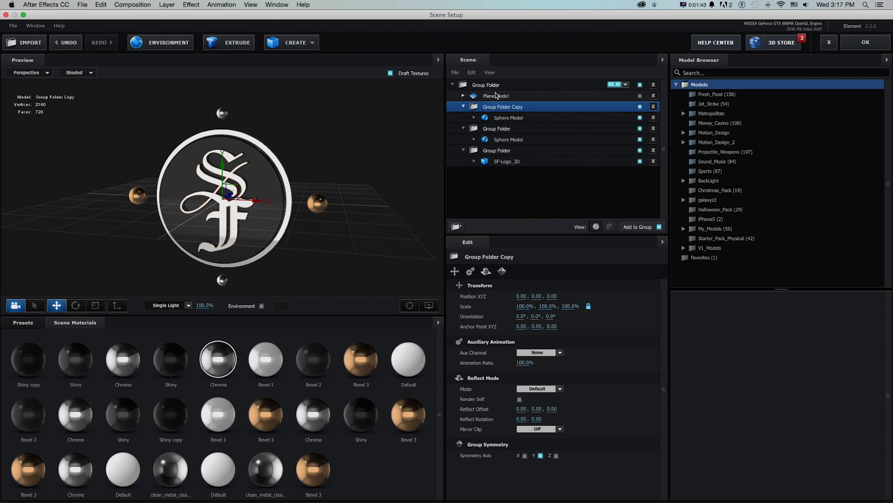
# In Cinema 4D, add a Symmetry generator to mirror the cone, then head to Maya.
pyautogui.press('cmd+tab')
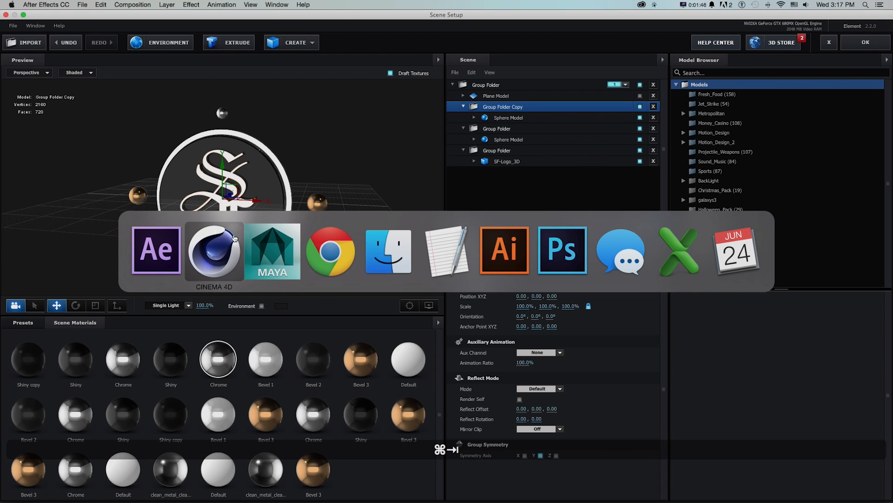
pyautogui.click(214, 250)
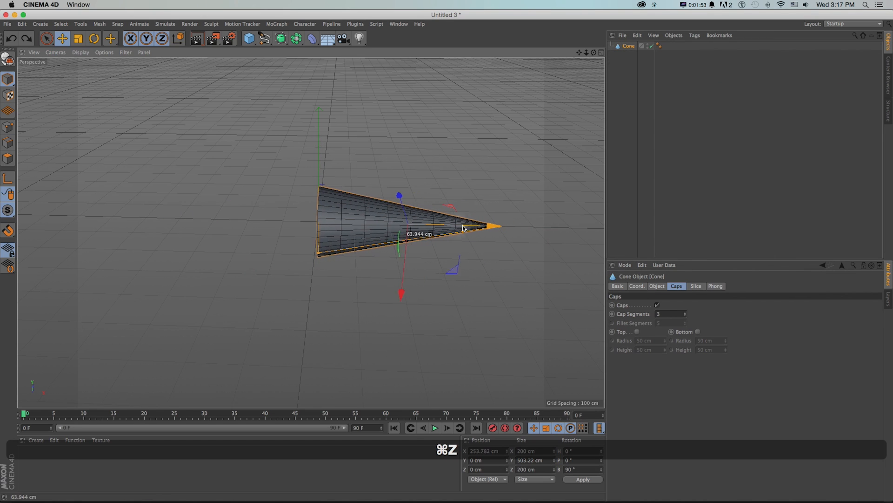
pyautogui.click(296, 38)
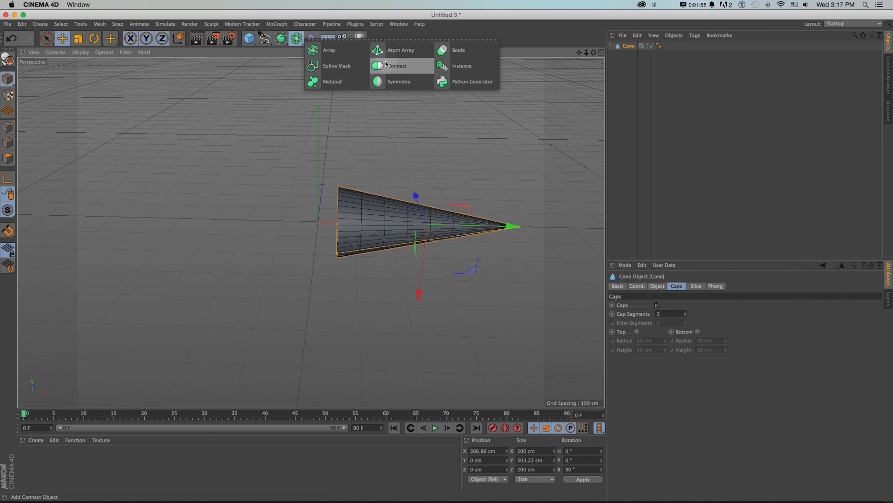
pyautogui.click(398, 82)
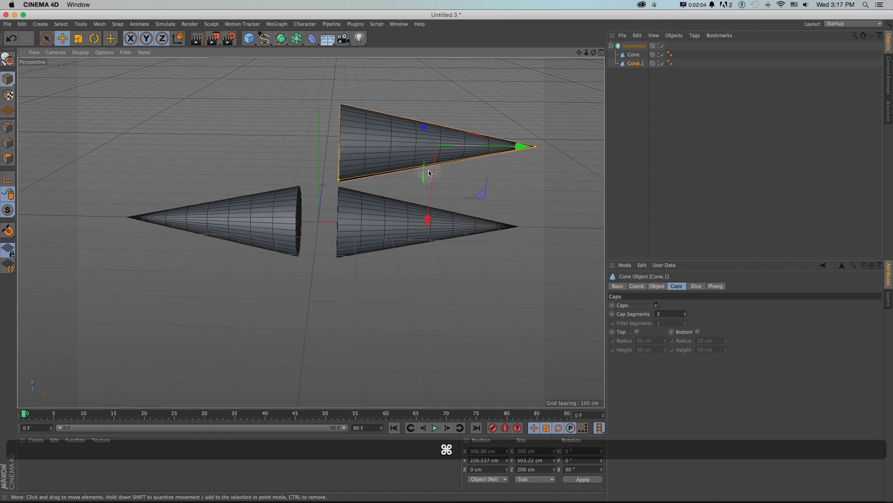
pyautogui.press('cmd+z')
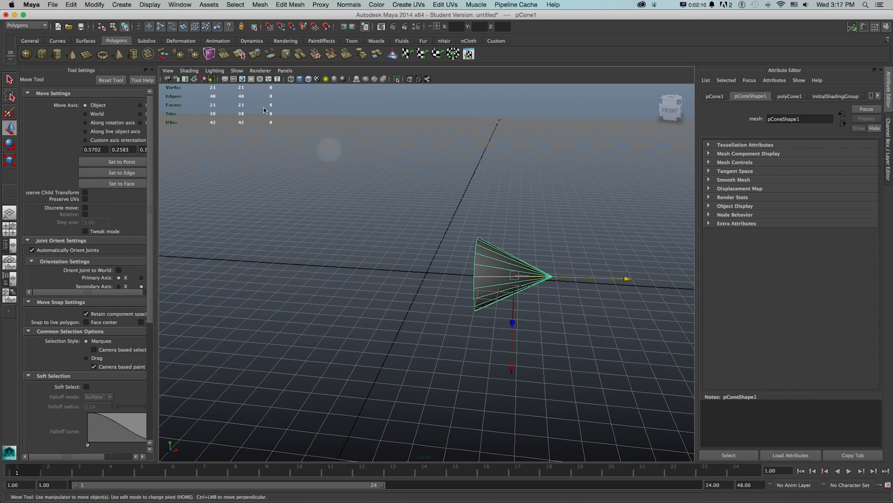
# Create a mirrored instance of the cone with Duplicate Special in Maya.
pyautogui.click(70, 5)
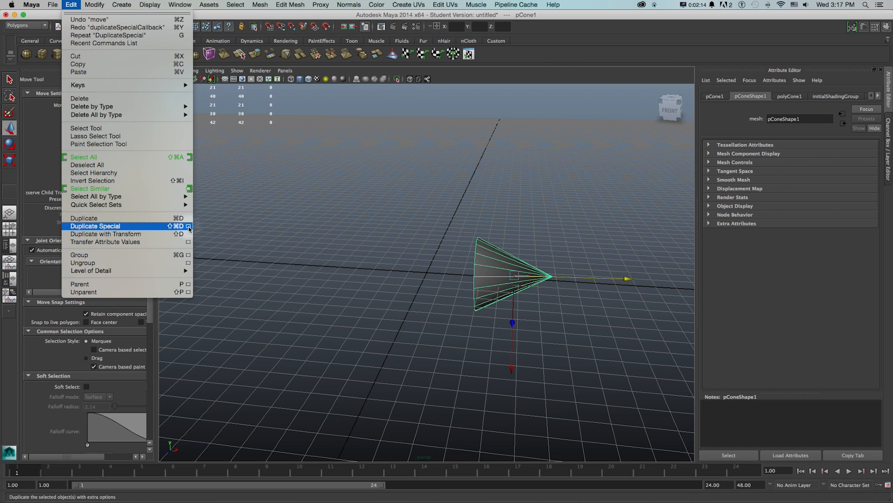
pyautogui.click(188, 226)
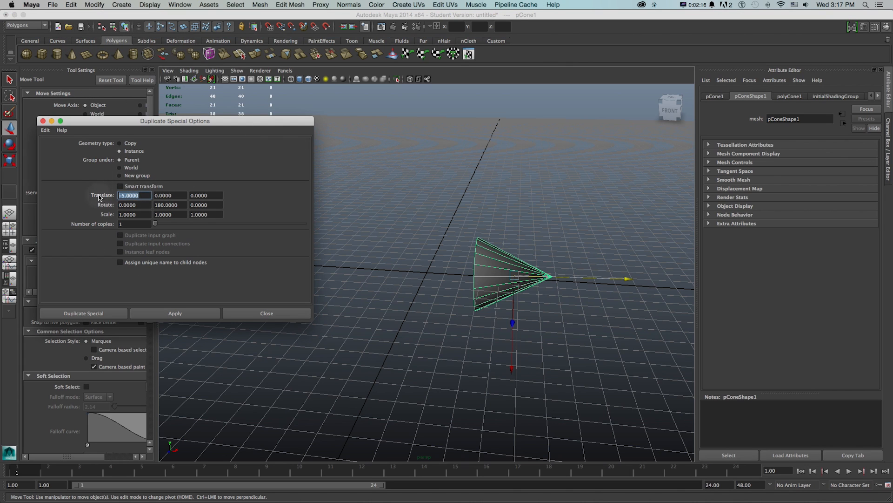
pyautogui.write('0.0000')
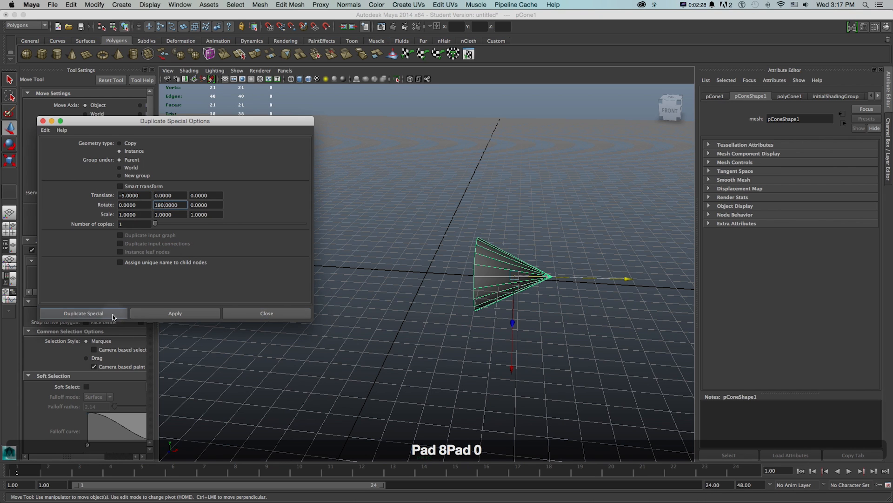
pyautogui.click(83, 312)
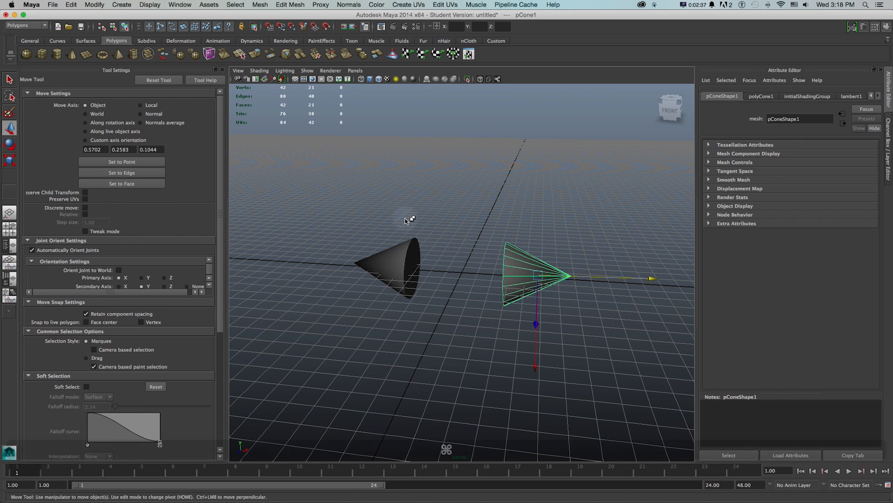
# Back in After Effects, move the top sphere farther above the logo.
pyautogui.press('cmd+tab')
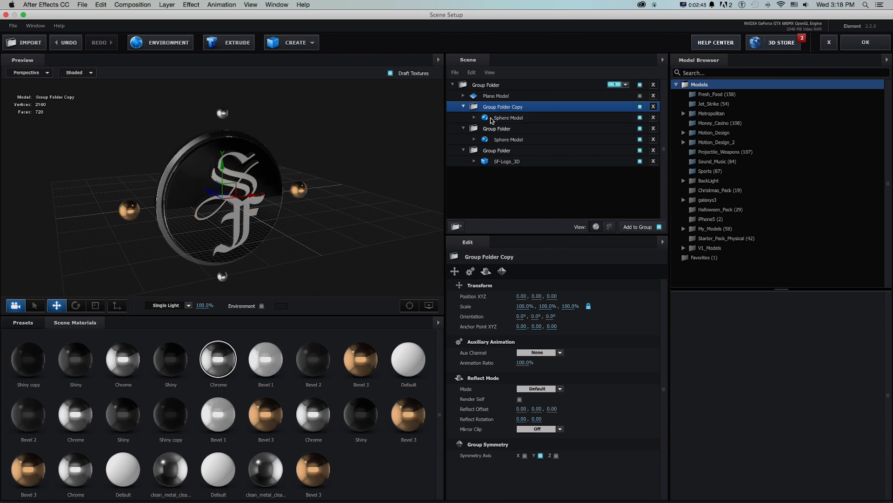
pyautogui.click(508, 118)
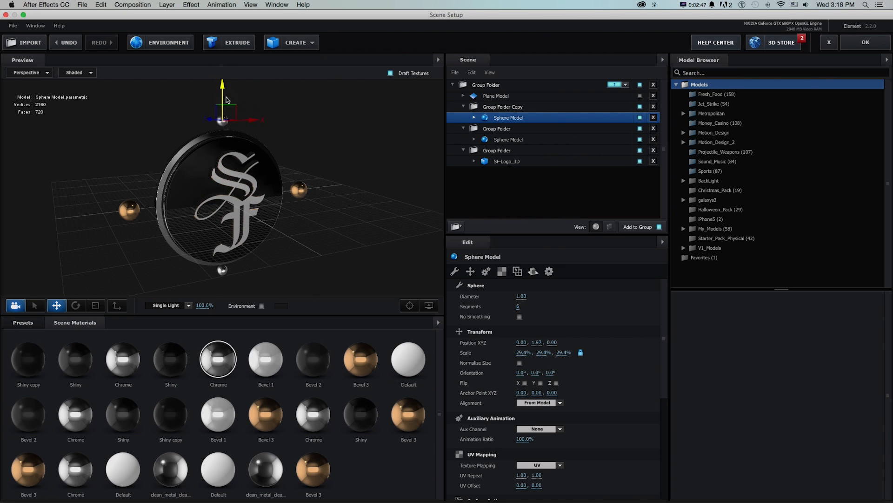
pyautogui.moveTo(222, 100); pyautogui.dragTo(234, 88)
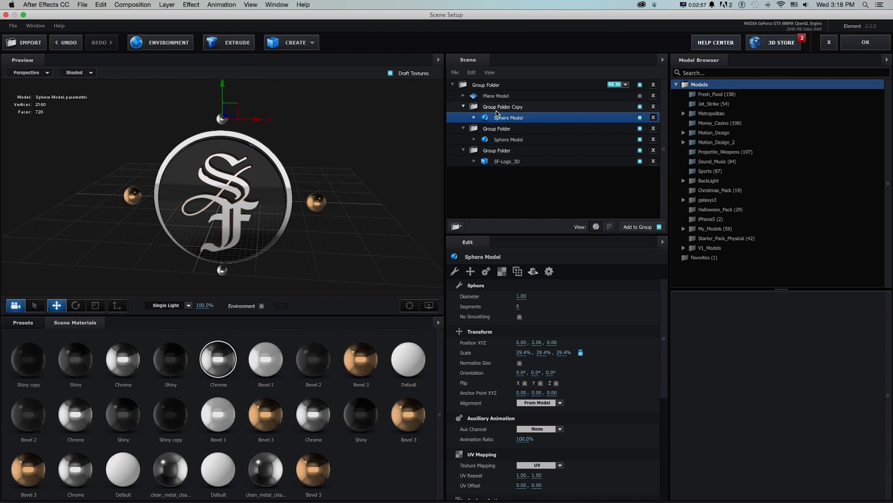
pyautogui.click(502, 107)
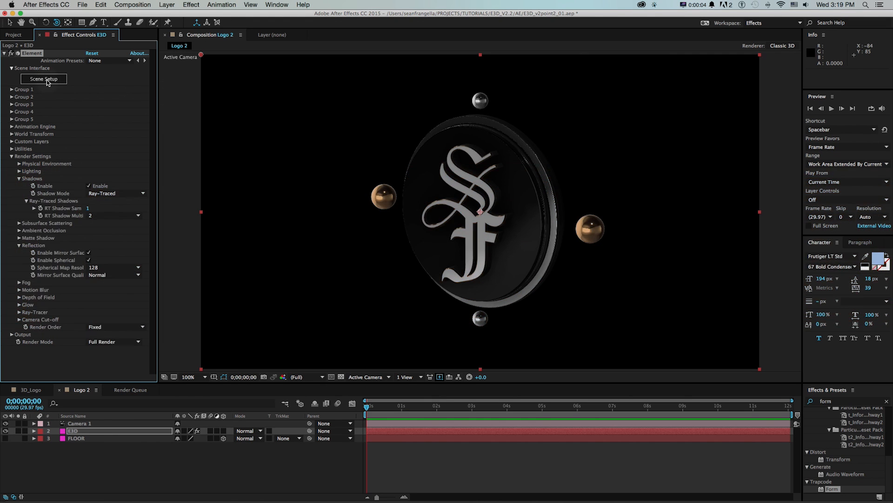
# Reopen Element's scene setup, tilt the preview slightly, and accept the scene.
pyautogui.click(43, 79)
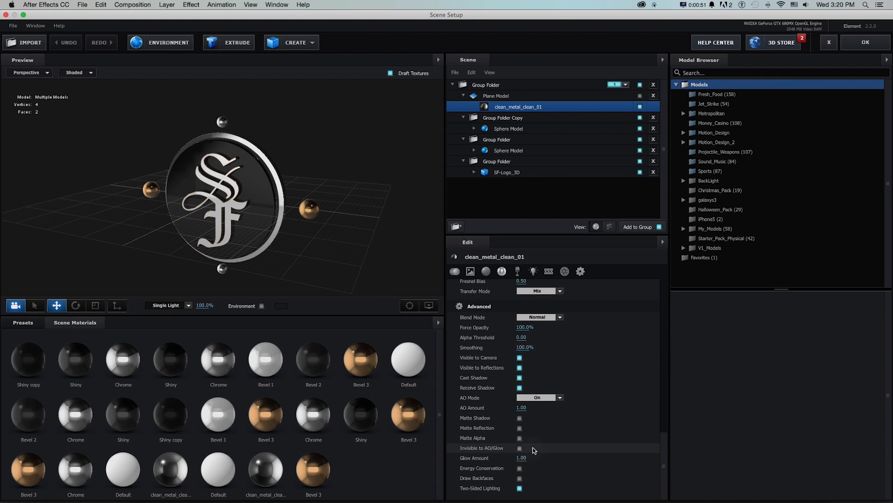
pyautogui.moveTo(560, 388)
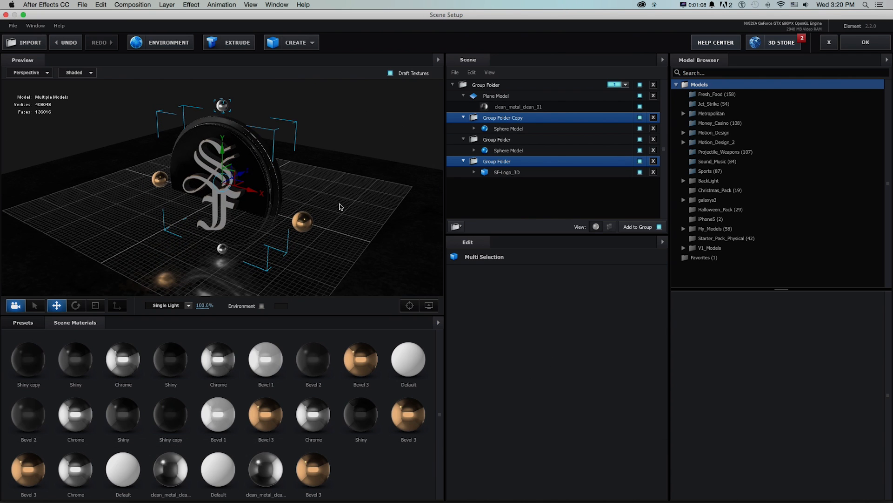
pyautogui.moveTo(340, 206); pyautogui.dragTo(348, 215)
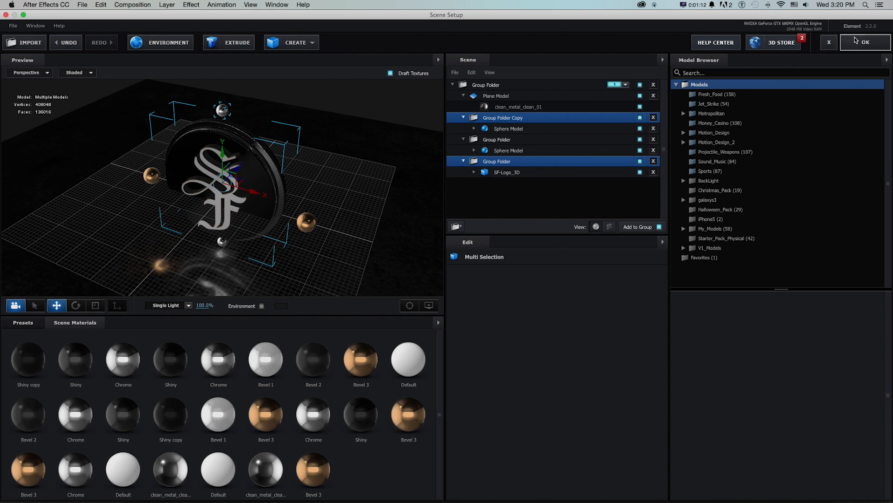
pyautogui.click(865, 43)
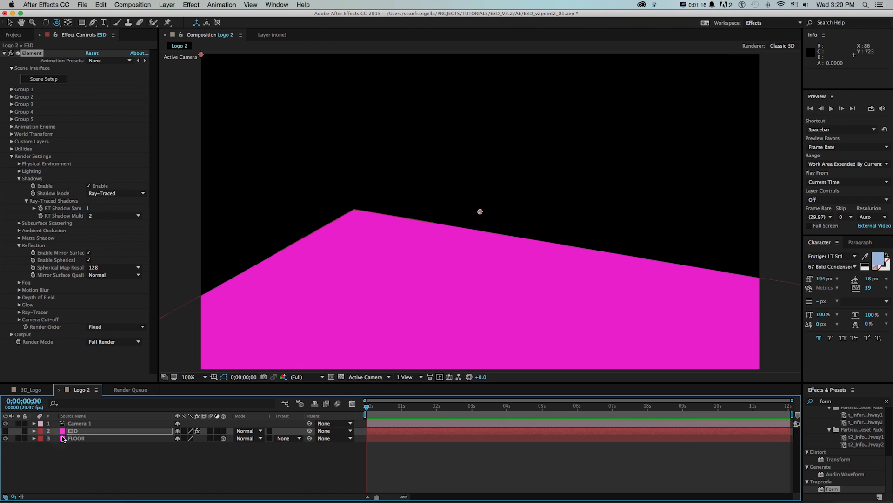
# Select the FLOOR layer to preview the reflections, then select the E3D layer.
pyautogui.click(76, 438)
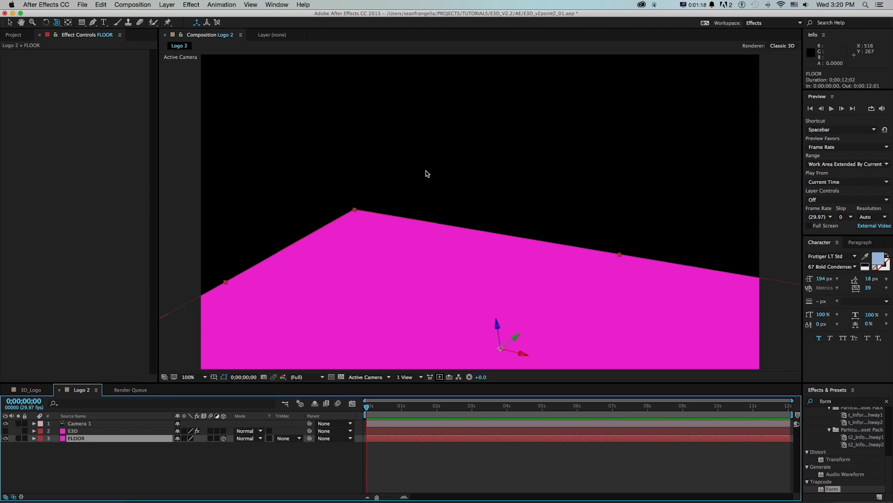
pyautogui.moveTo(70, 361)
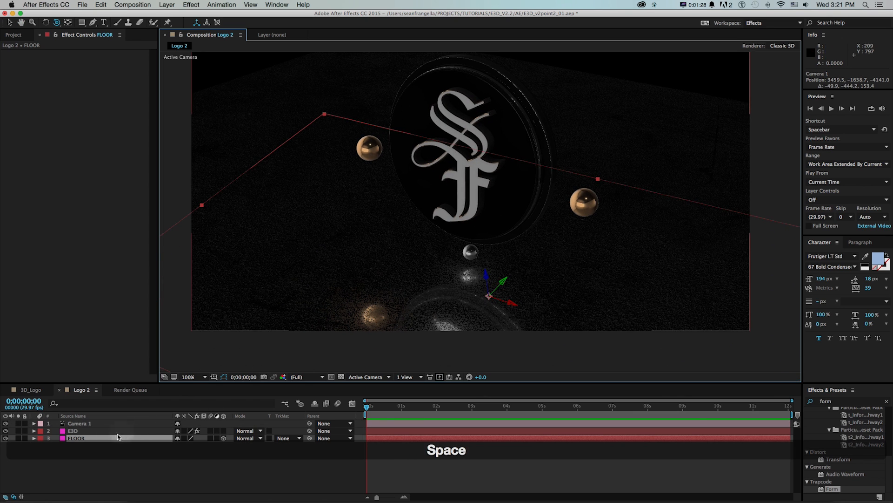
pyautogui.click(73, 431)
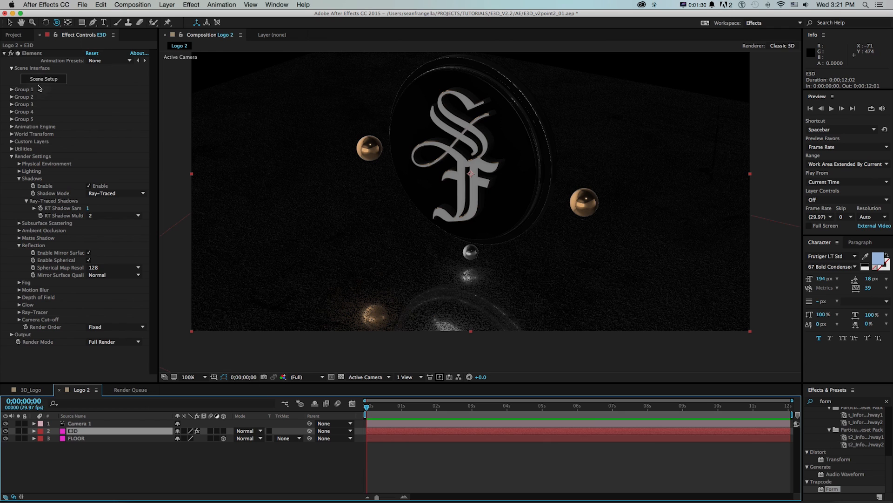
# Turn on Matte Reflection for the floor plane's clean_metal_clean_01 material.
pyautogui.click(43, 79)
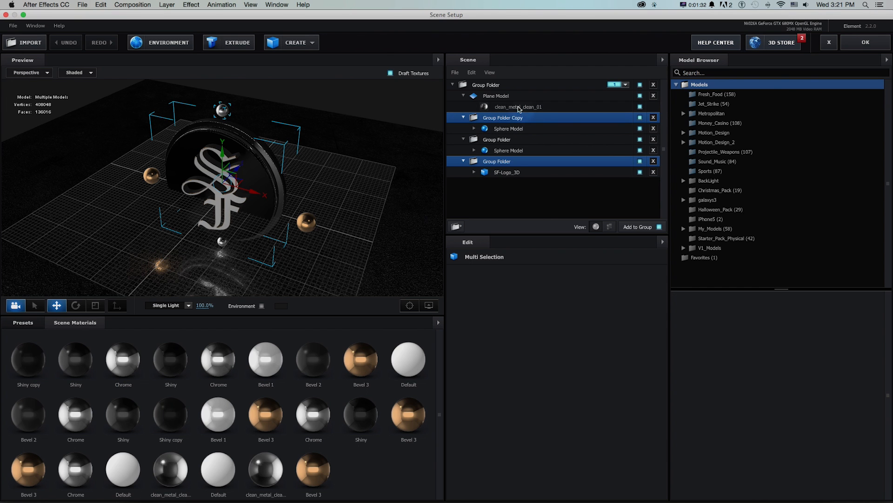
pyautogui.click(517, 107)
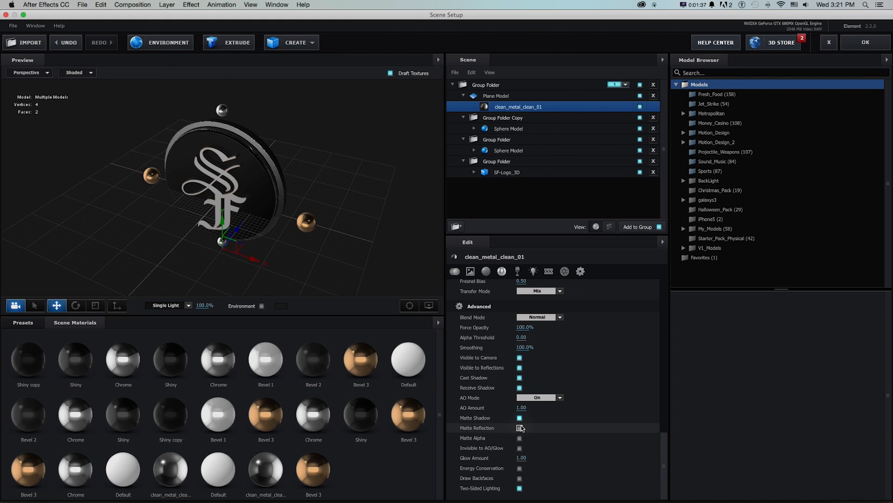
pyautogui.click(519, 428)
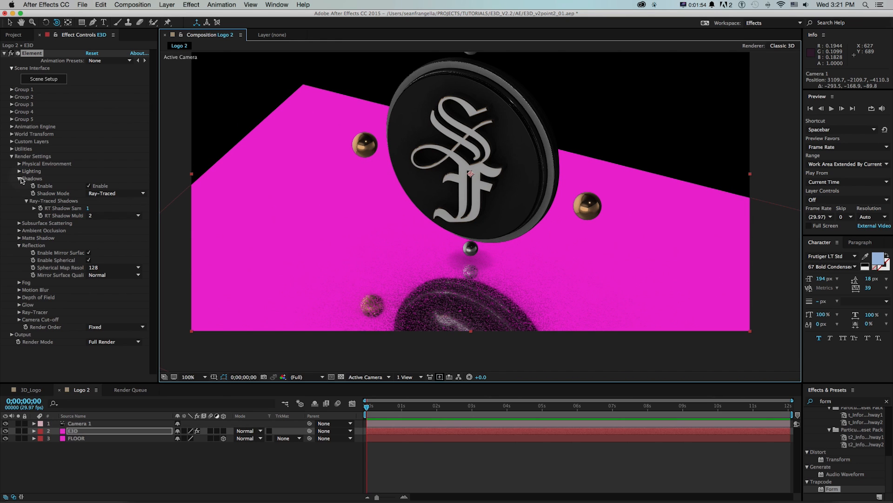
# Collapse Shadows, enable ray-traced Ambient Occlusion, and reopen Scene Setup.
pyautogui.click(20, 178)
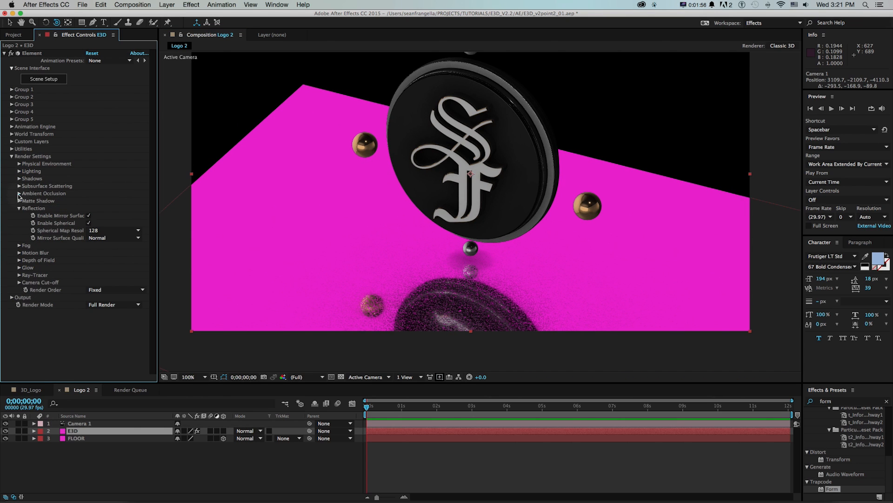
pyautogui.click(19, 193)
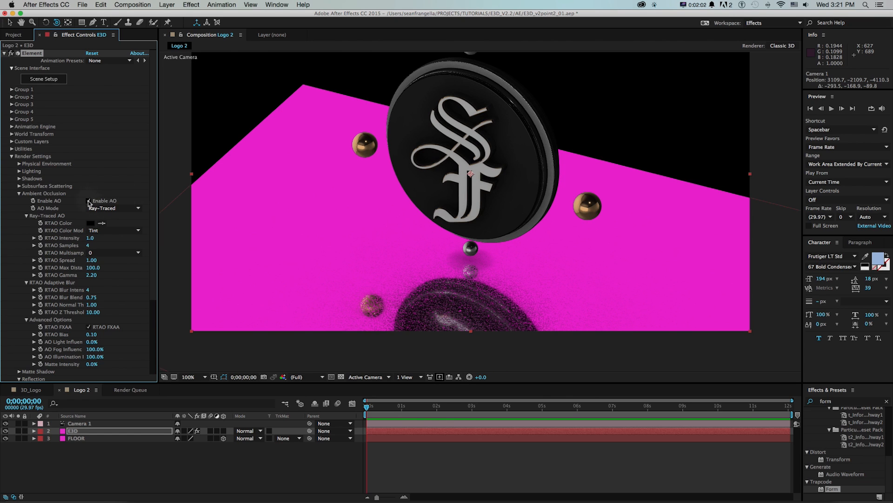
pyautogui.click(87, 200)
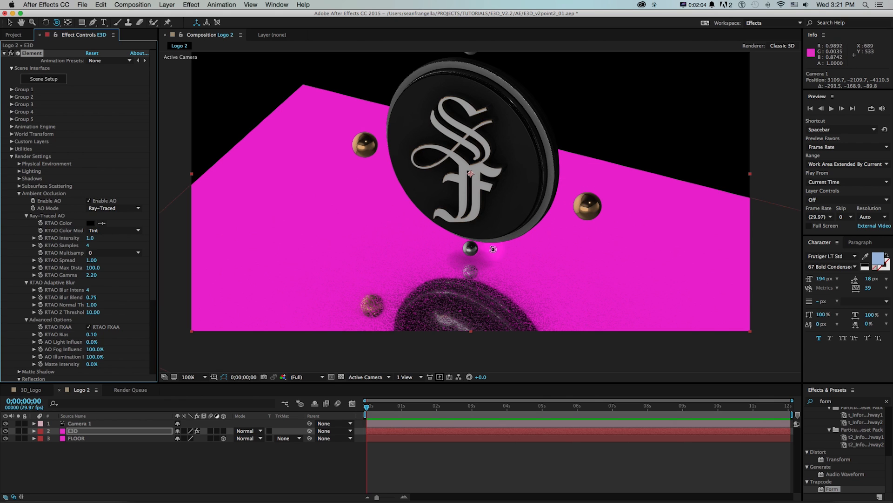
pyautogui.moveTo(423, 87)
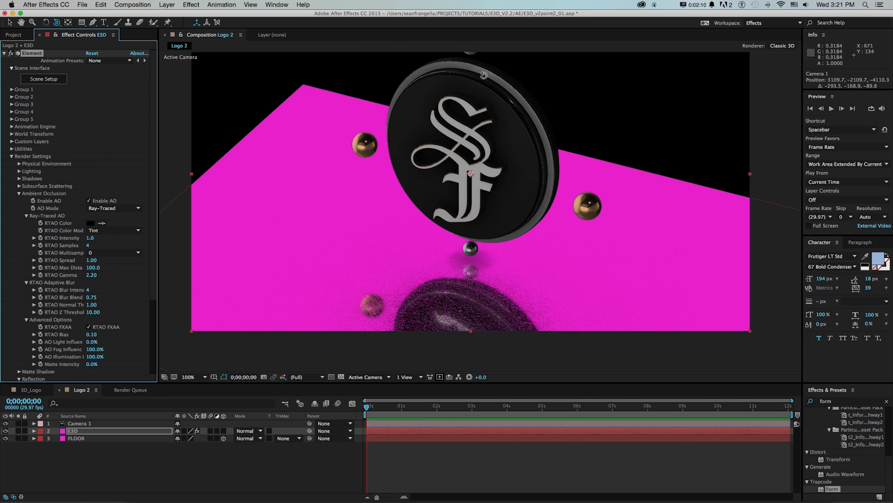
pyautogui.moveTo(406, 147)
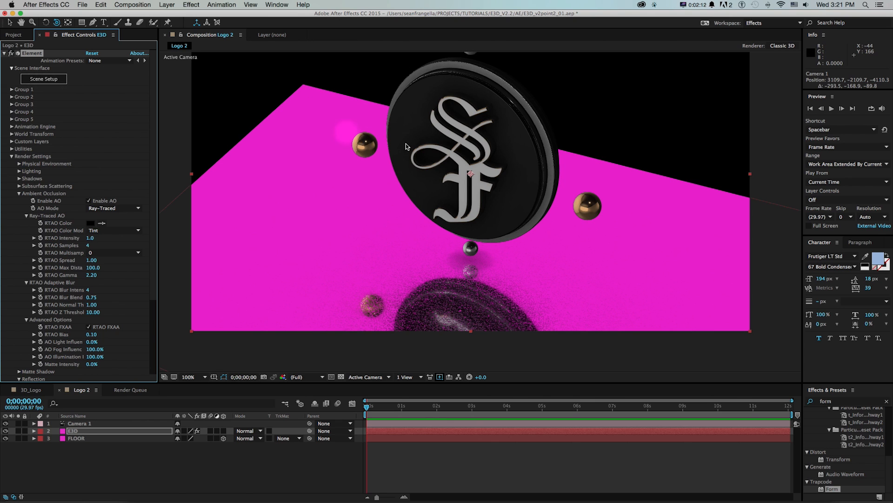
pyautogui.click(43, 79)
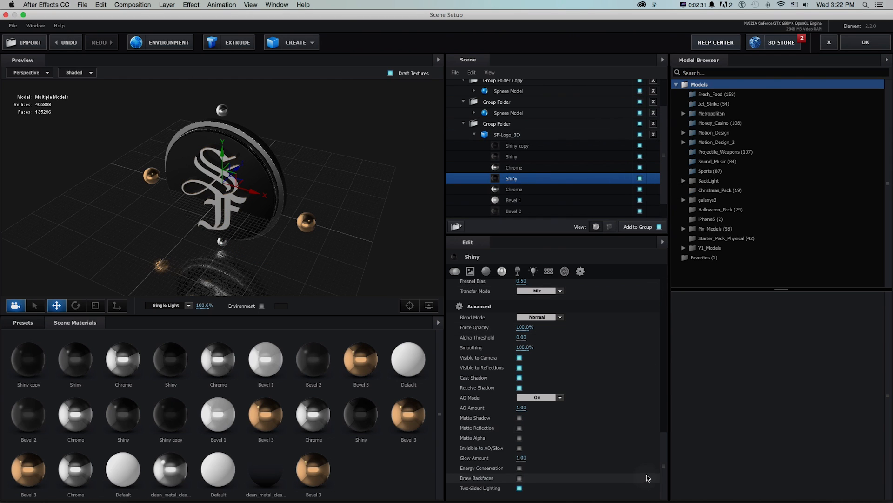
# Accept the scene to check the AO render, then reopen Scene Setup.
pyautogui.click(519, 447)
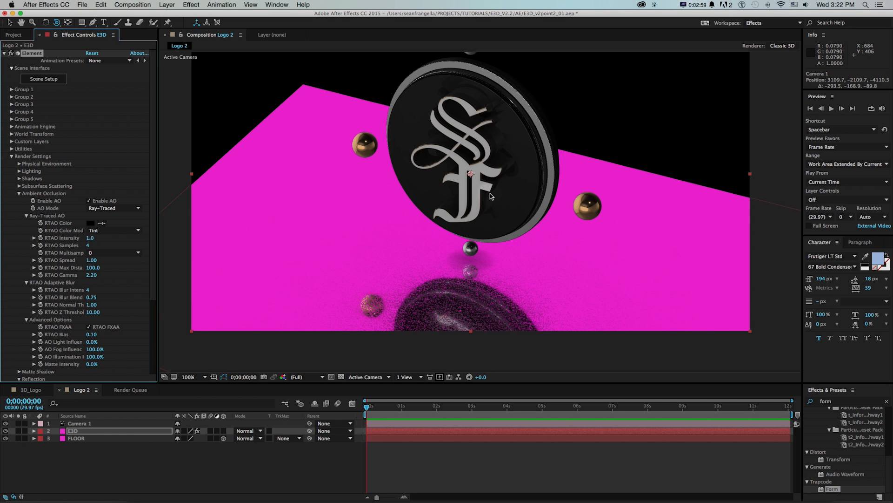
pyautogui.moveTo(523, 149)
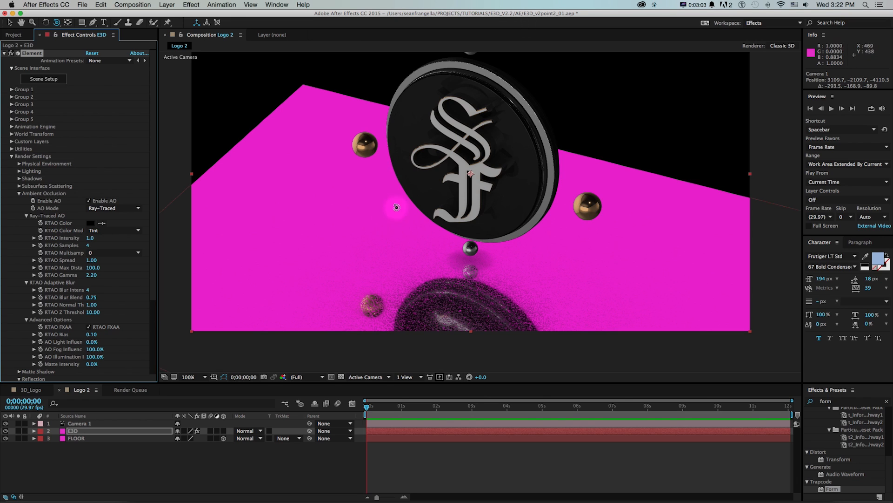
pyautogui.click(43, 79)
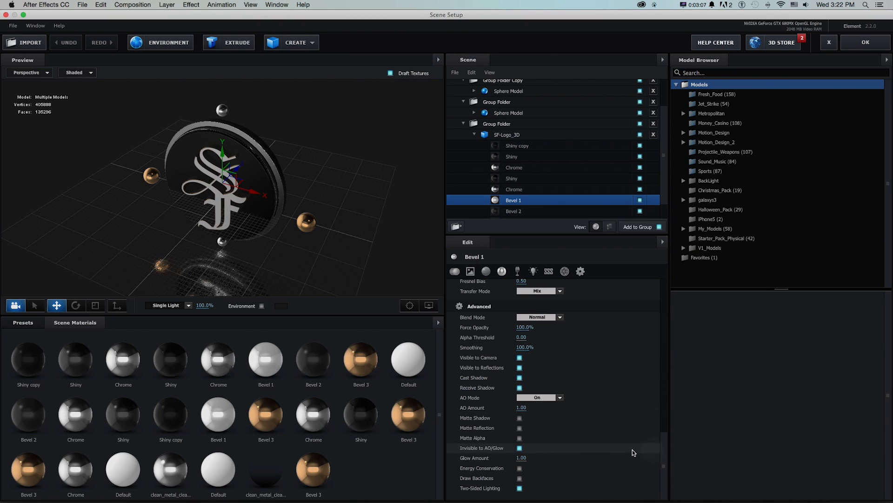
pyautogui.moveTo(484, 418)
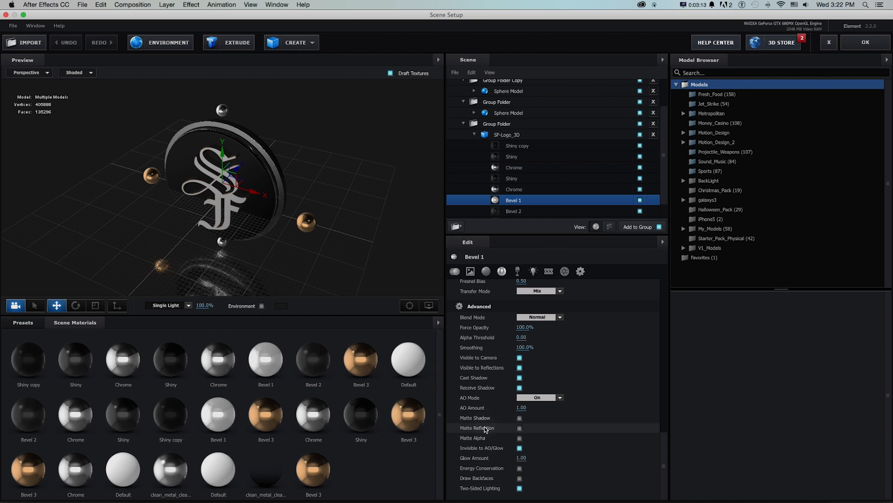
pyautogui.moveTo(484, 437)
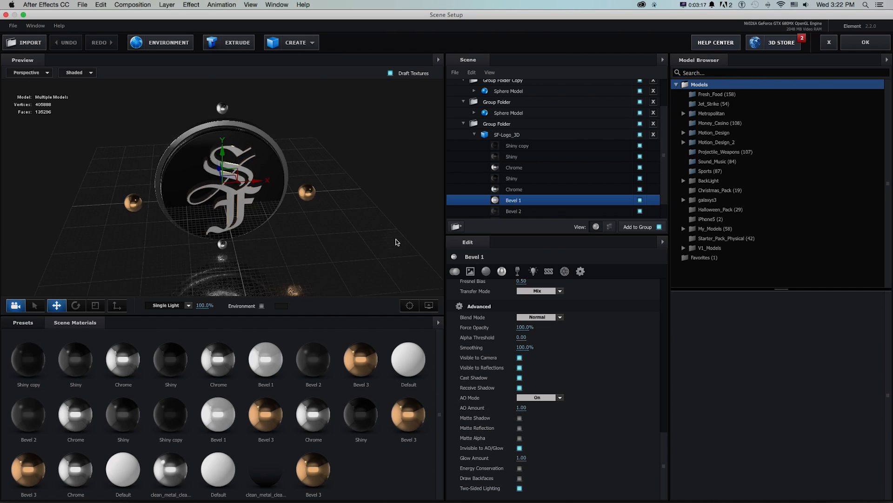
# Orbit the Preview viewport around the SF logo to view it from the side.
pyautogui.moveTo(396, 242); pyautogui.dragTo(349, 248)
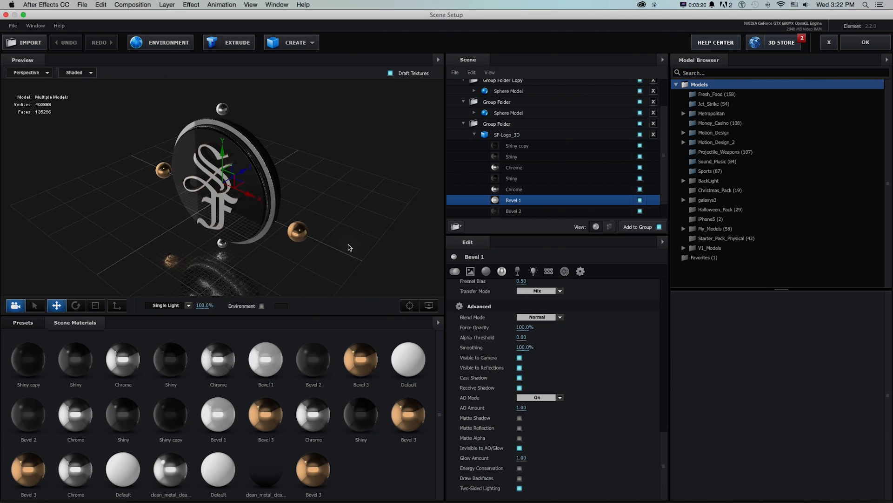
pyautogui.moveTo(349, 247); pyautogui.dragTo(398, 186)
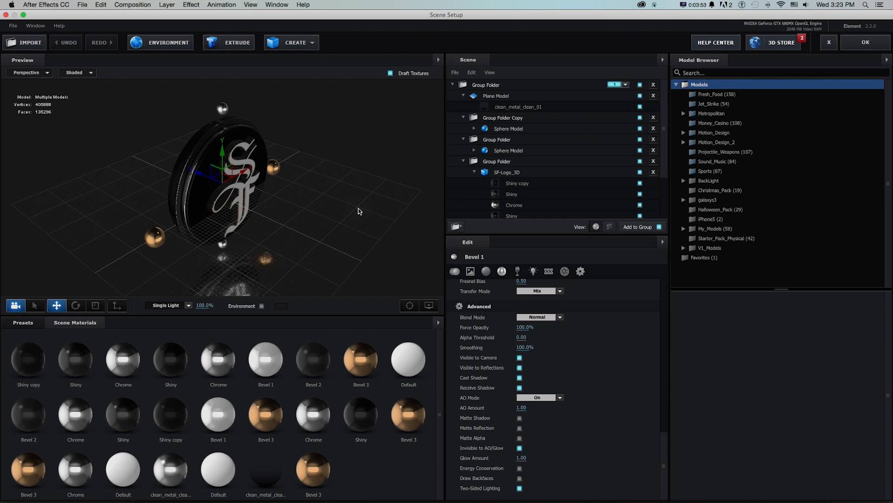
# Select the SF-Logo_3D model in the Scene panel to show its Edit settings.
pyautogui.click(507, 172)
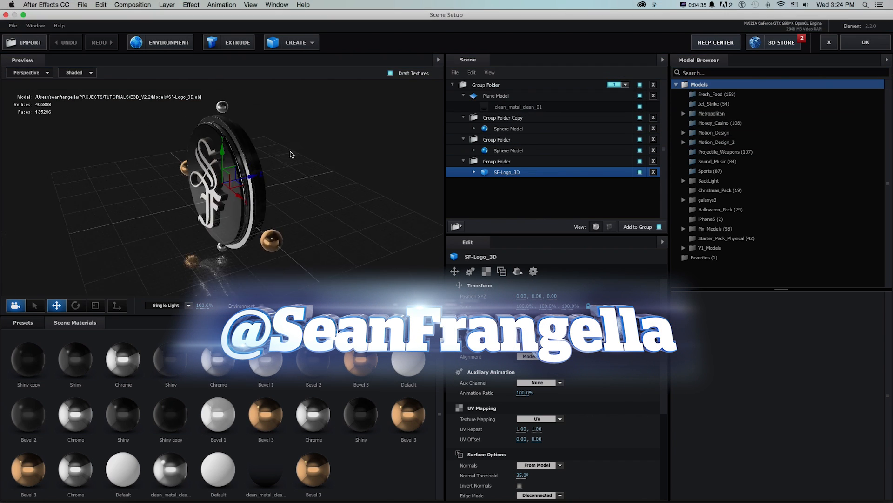
pyautogui.click(696, 5)
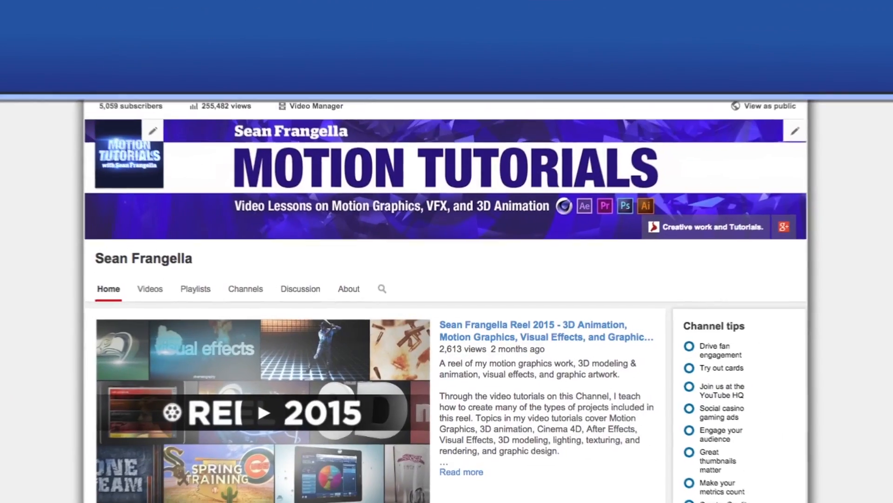
pyautogui.scroll(-3)
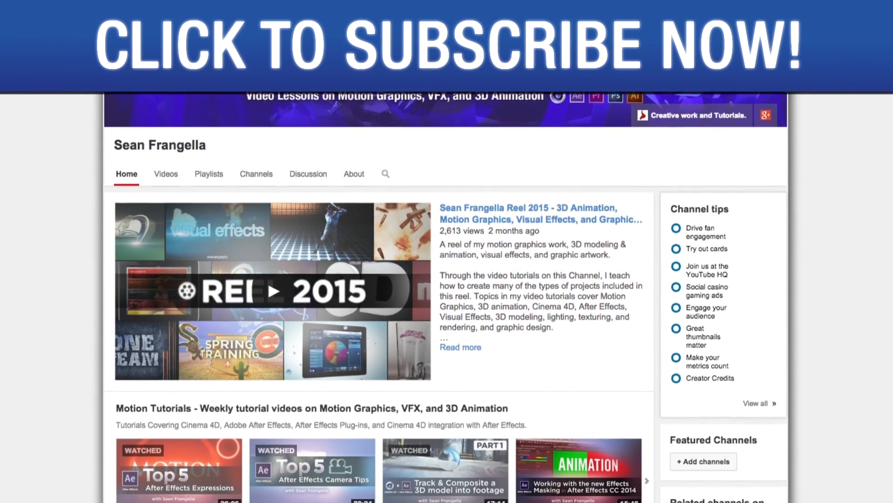
pyautogui.scroll(-3)
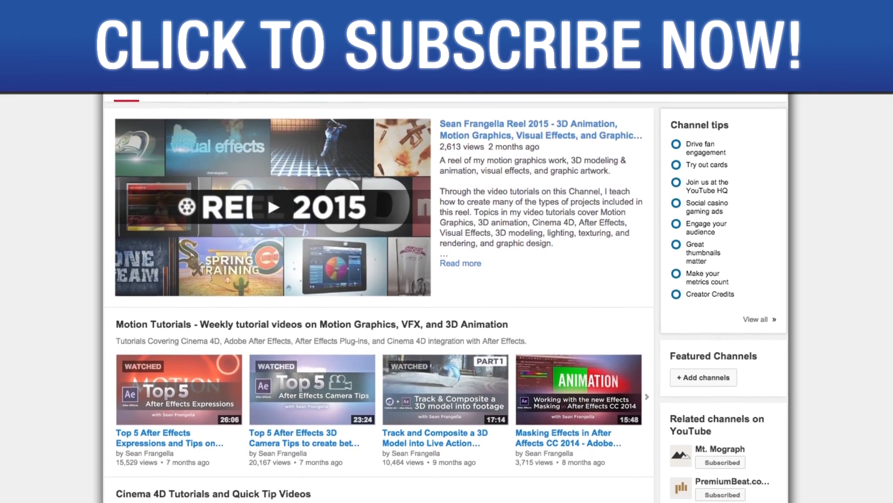
pyautogui.scroll(-3)
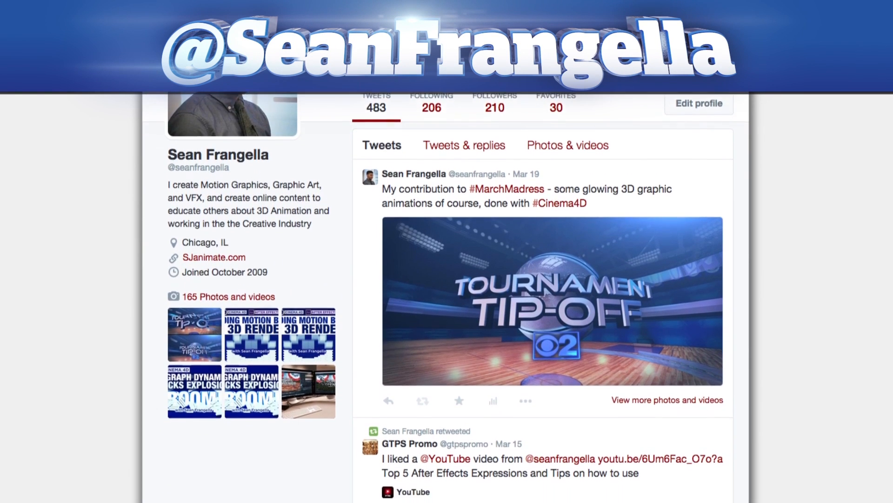
pyautogui.scroll(-3)
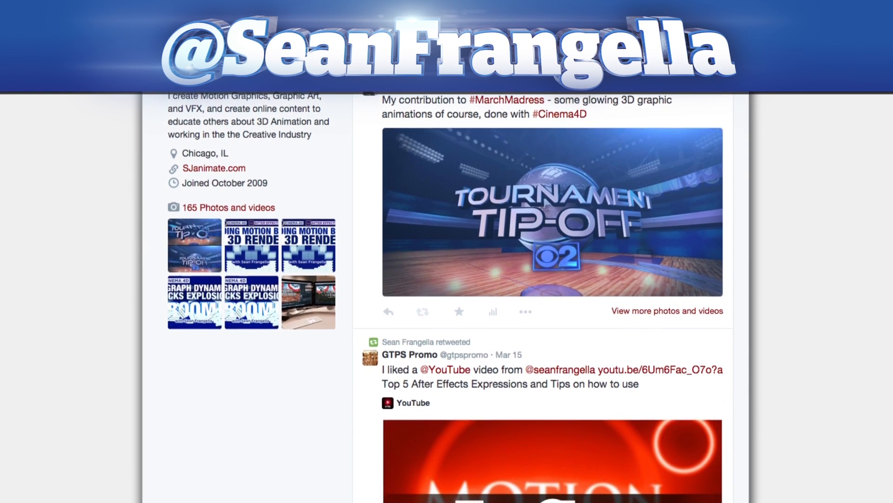
pyautogui.scroll(-3)
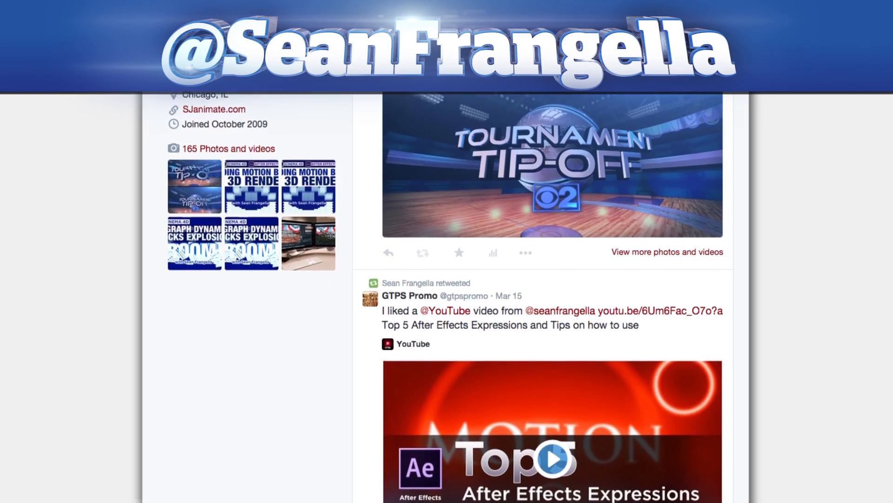